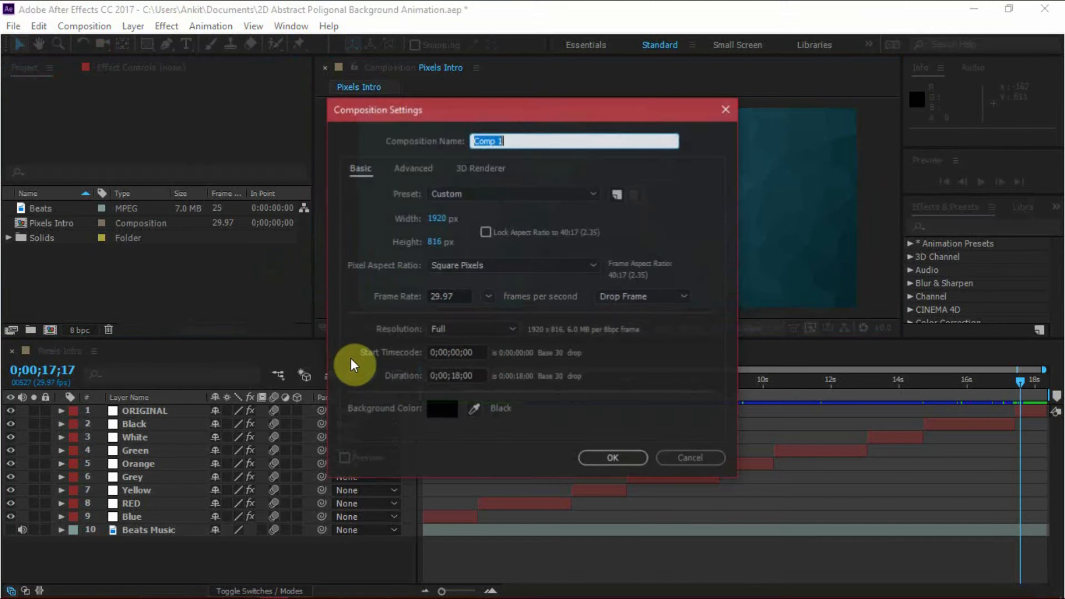
mouse_move(543, 166)
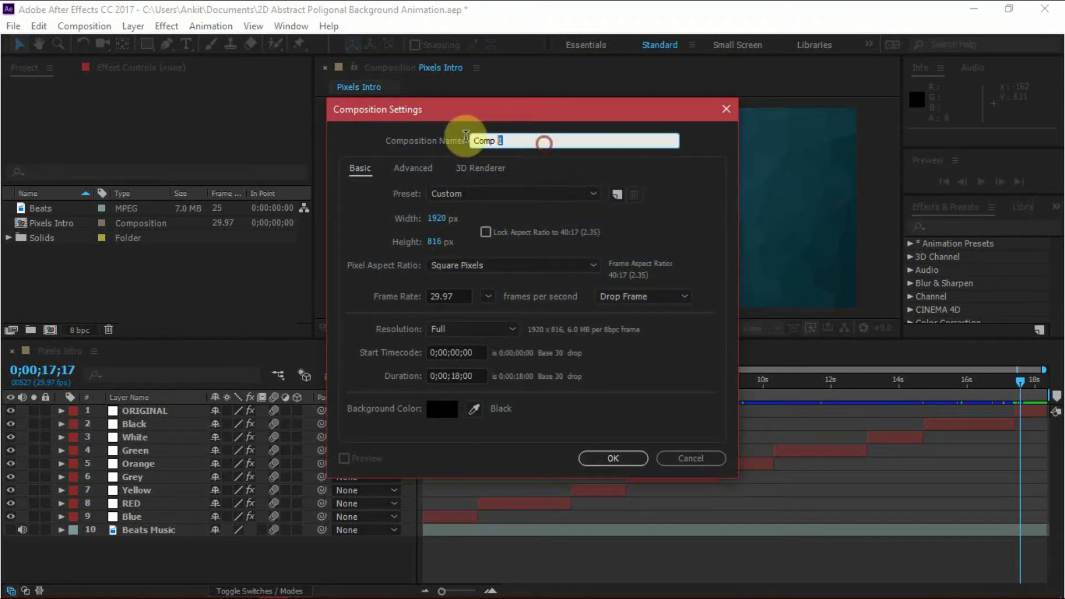
Name the 1920×816 comp MAIN, then add and select a black solid named ORIGINAL.
text(M)
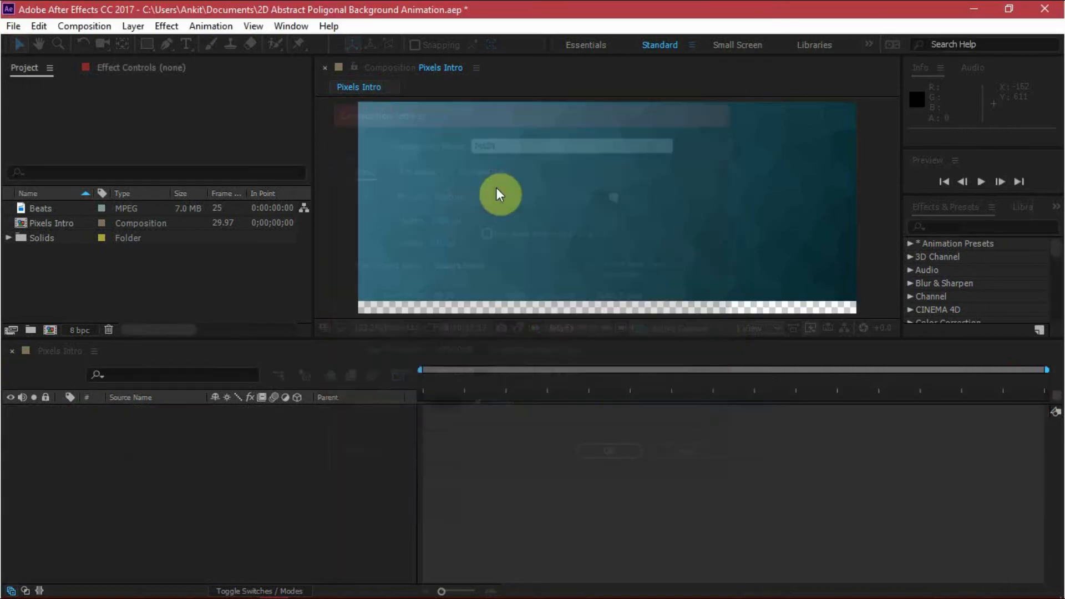
right_click(296, 441)
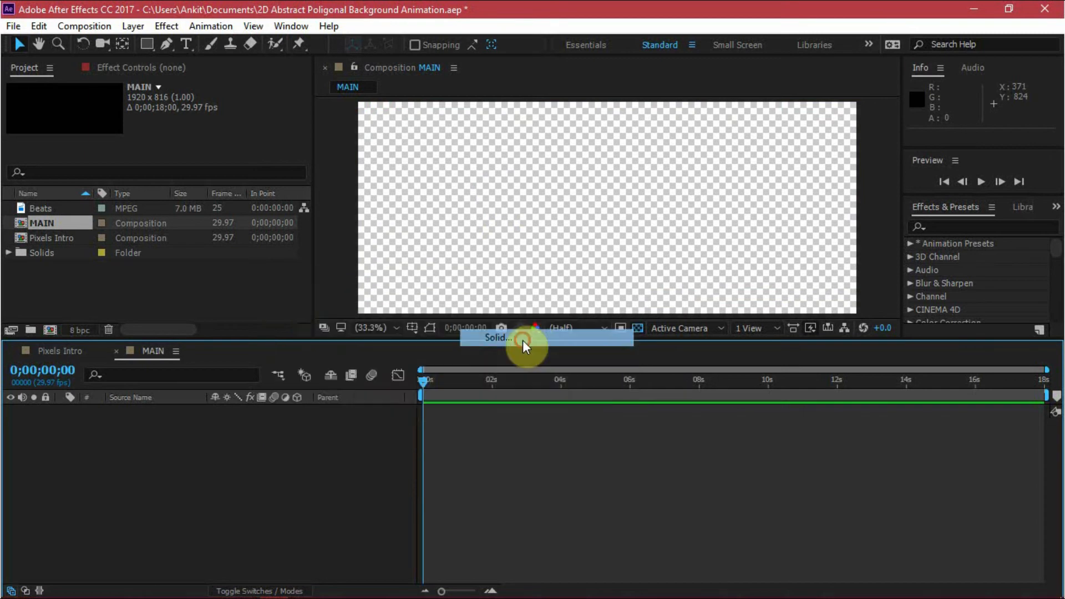
click(496, 338)
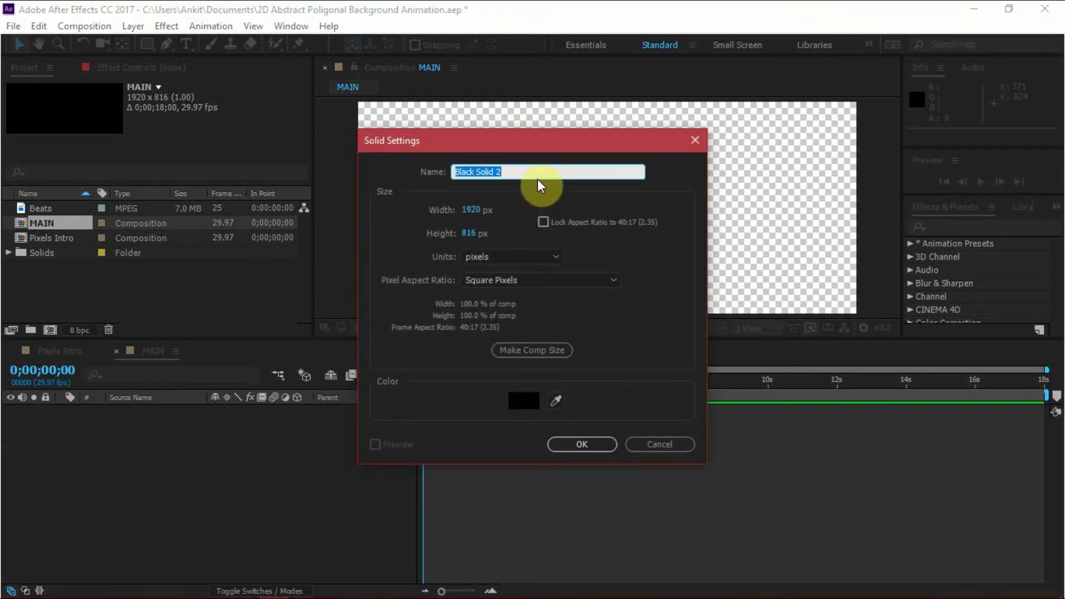
text(ORIG)
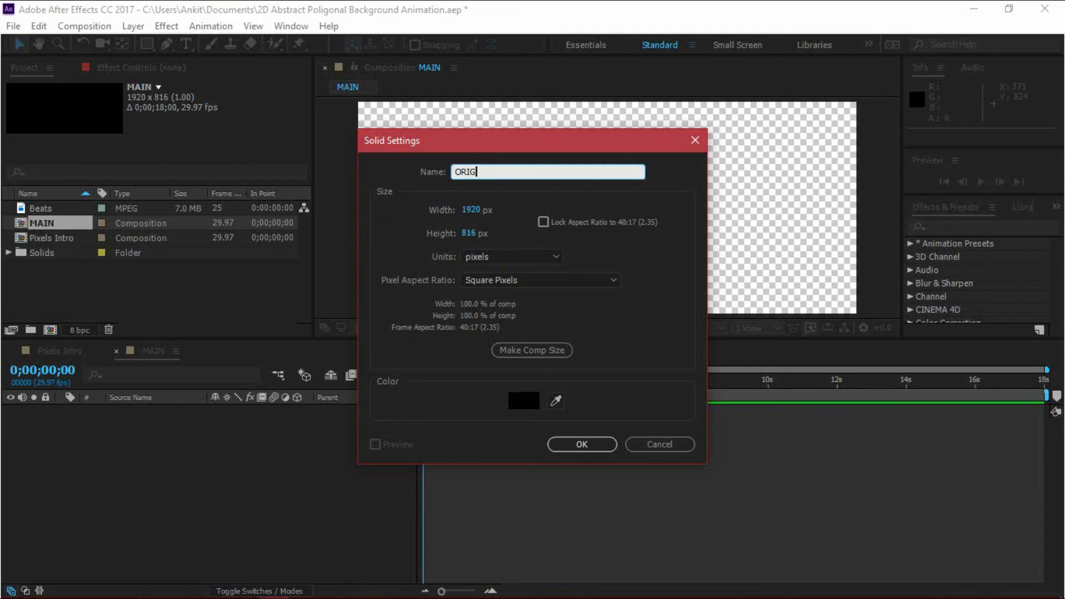
click(580, 445)
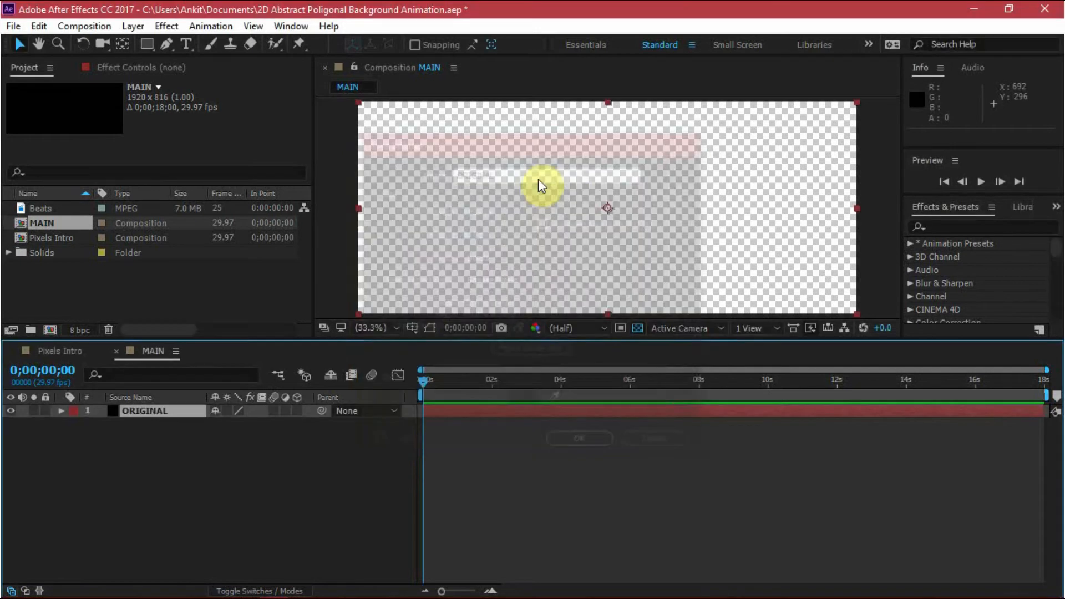
click(144, 410)
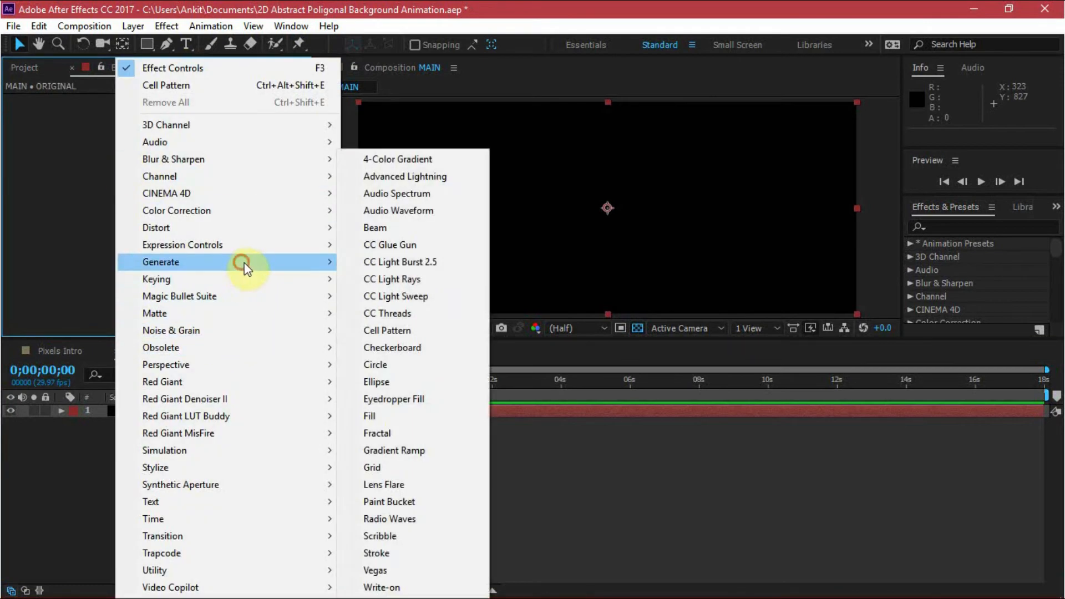
Apply a diagonal Gradient Ramp with scatter 50, start colour 4E68C0 and end colour 1C2954.
click(393, 450)
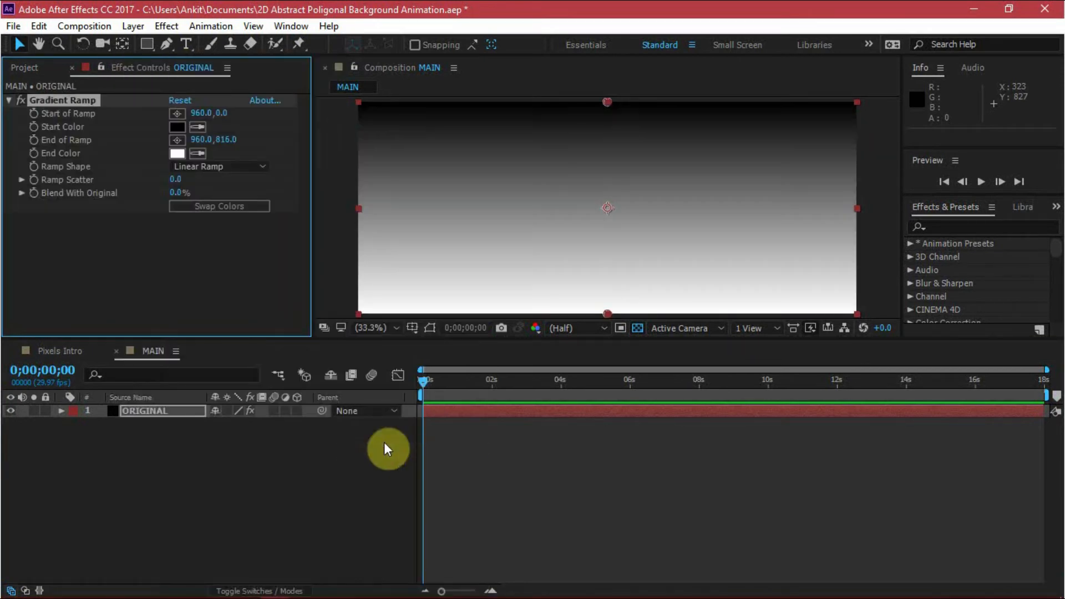
drag(605, 102, 336, 110)
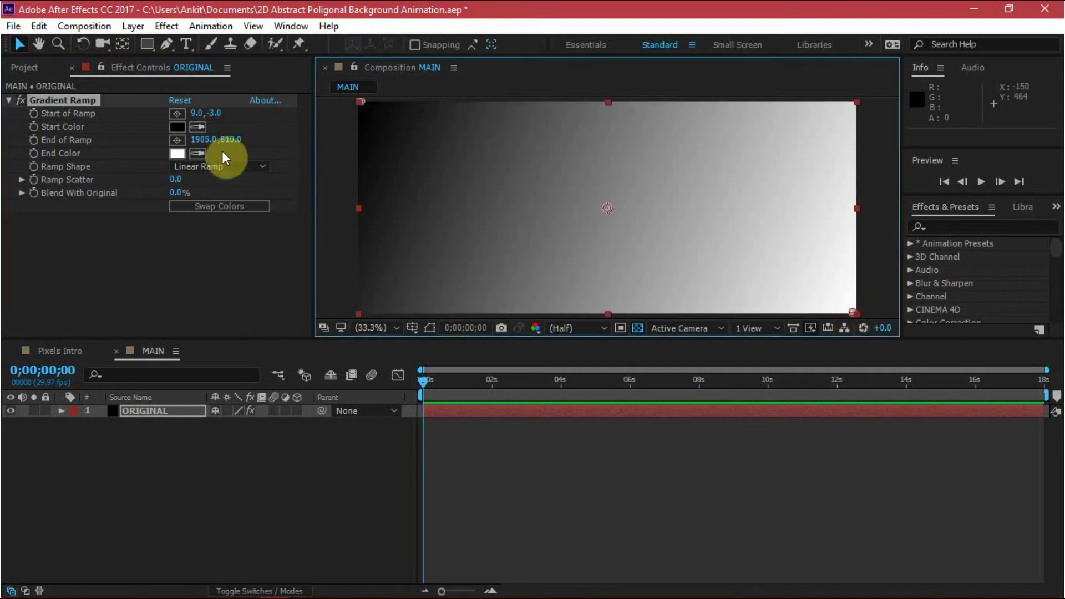
mouse_move(226, 181)
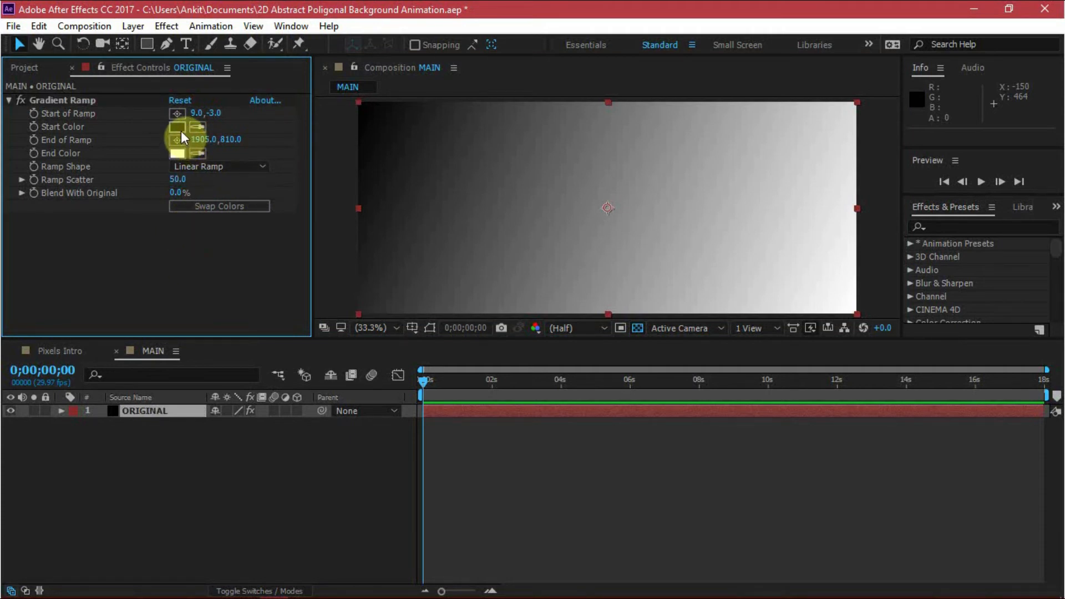
click(178, 126)
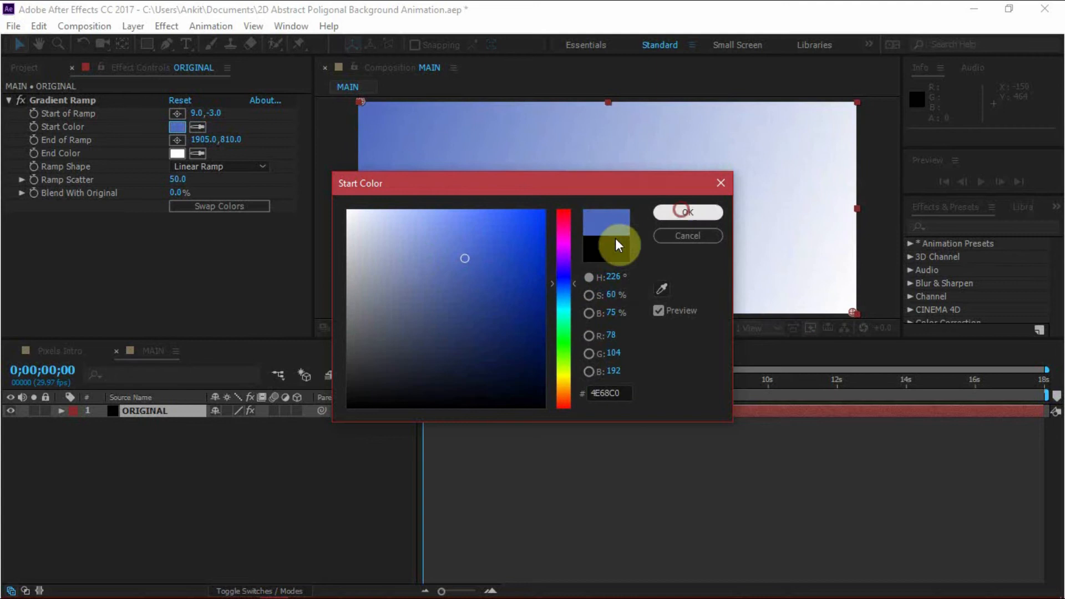
click(687, 212)
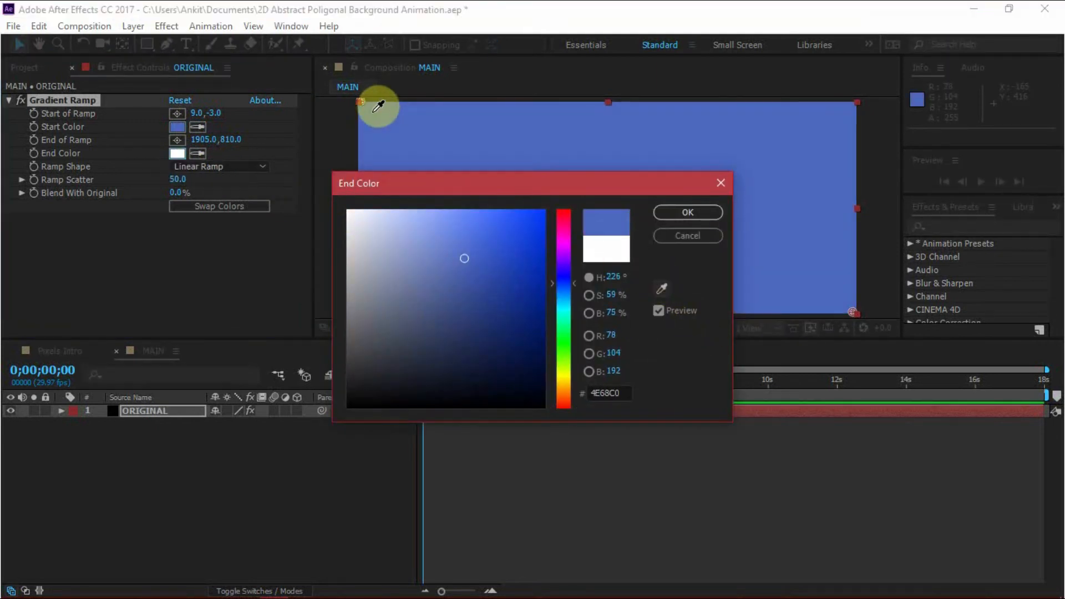
click(478, 342)
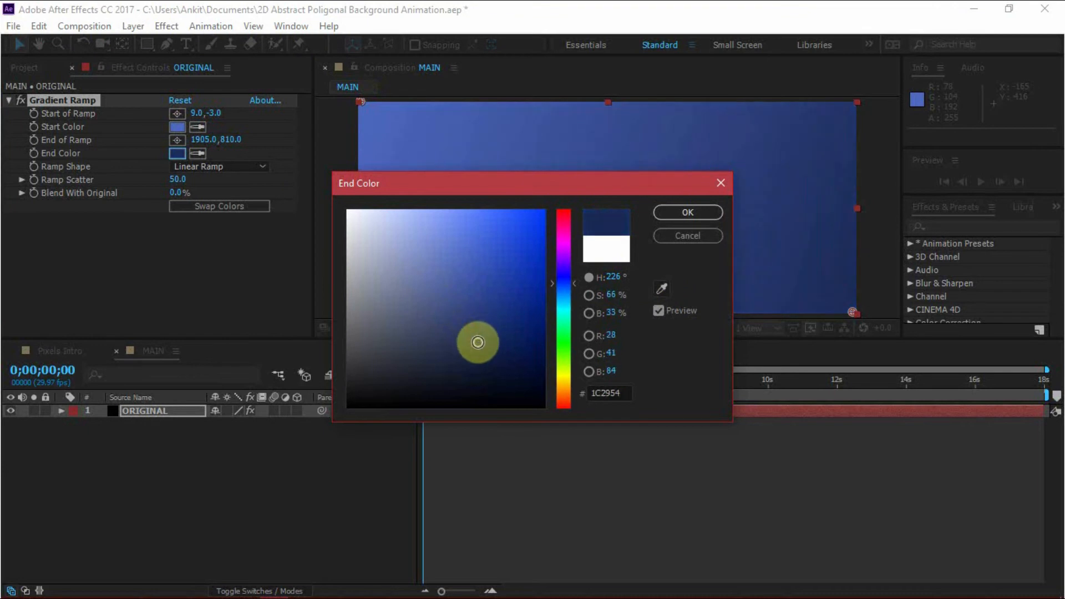
click(686, 212)
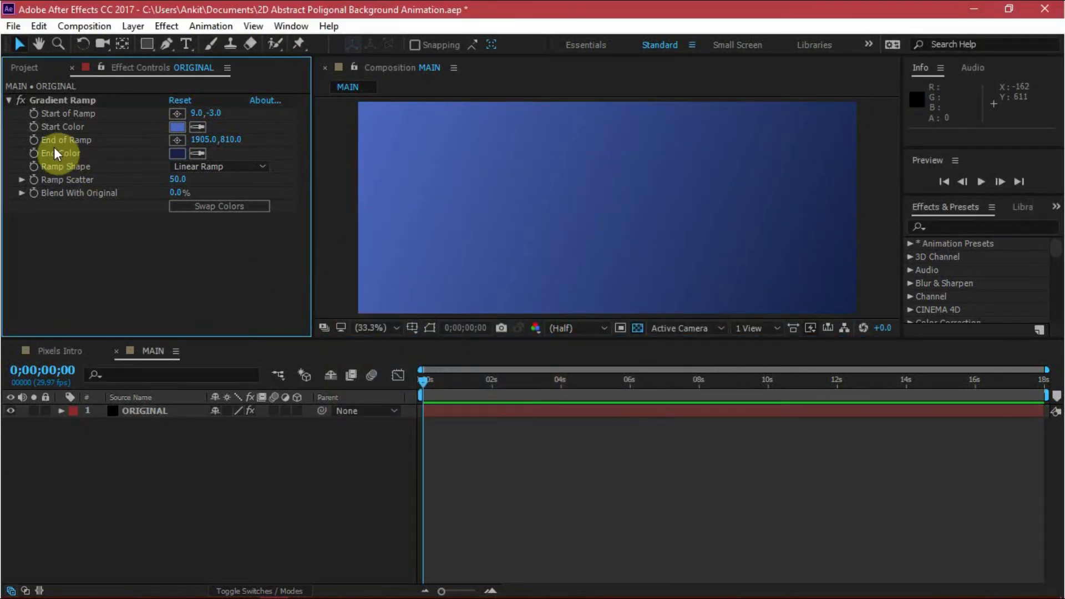
click(8, 100)
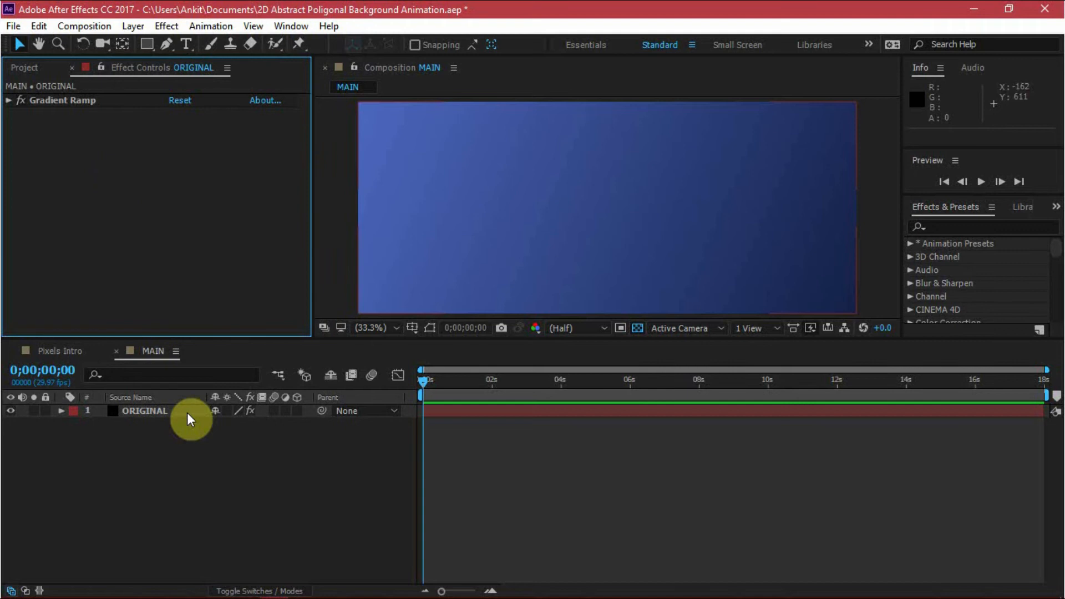
Apply a Cell Pattern effect set to Crystallize HQ.
click(166, 26)
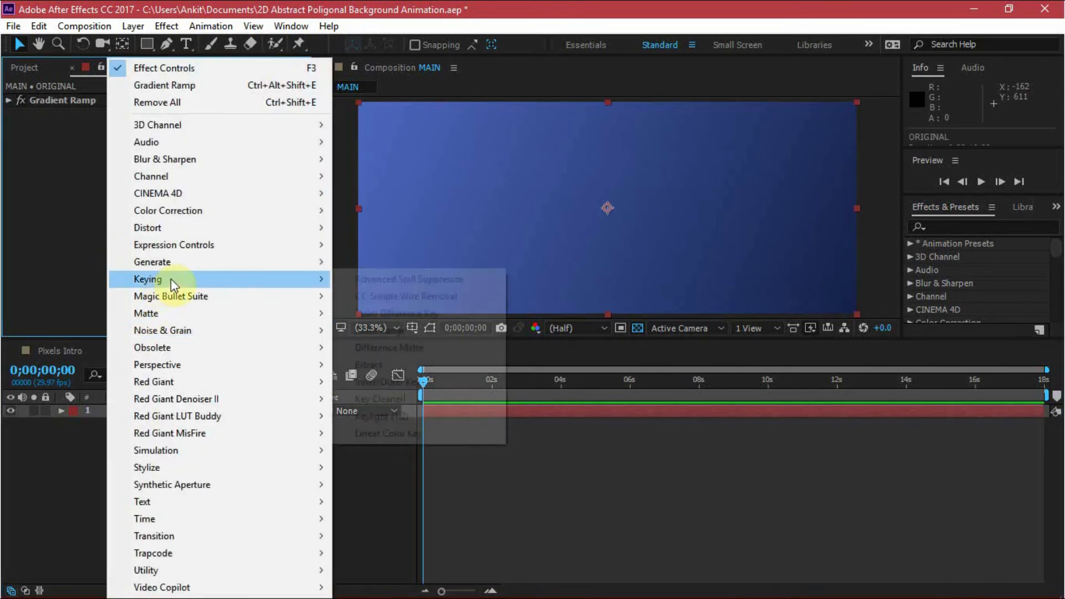
mouse_move(152, 261)
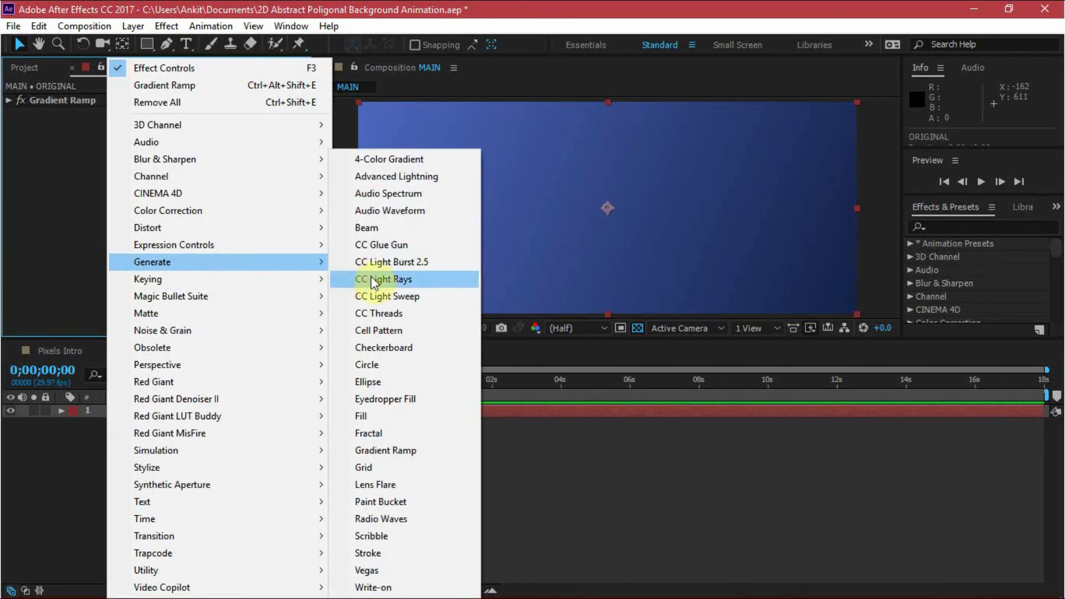
click(378, 330)
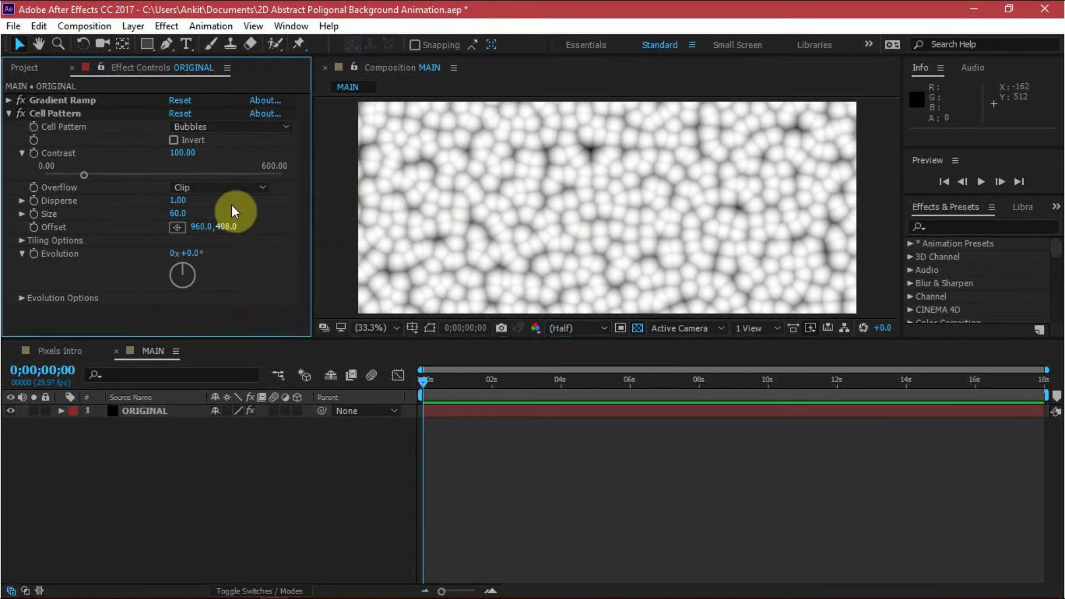
click(229, 127)
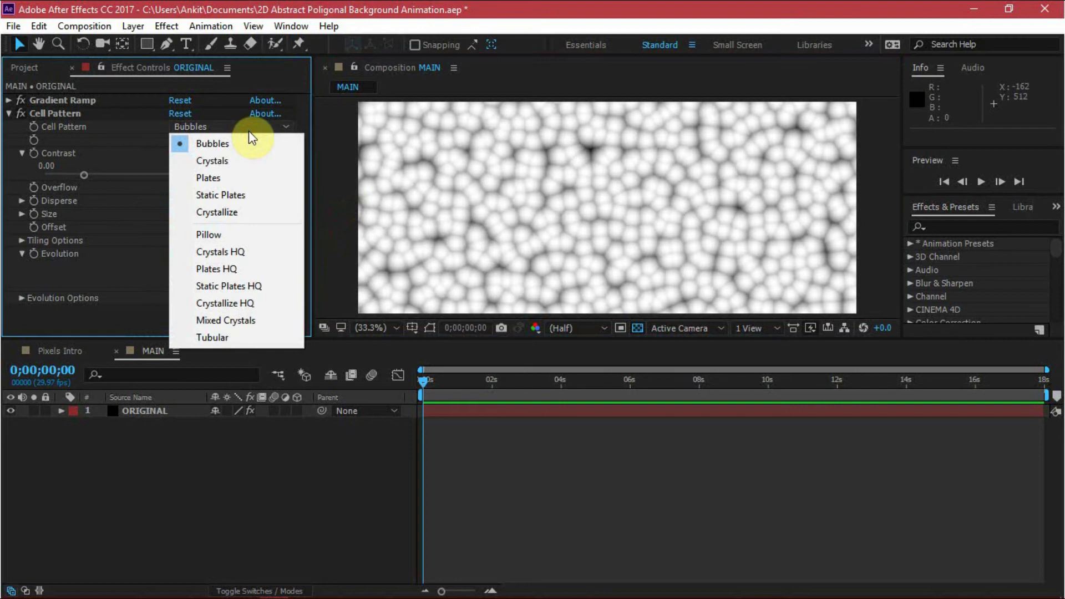
click(224, 303)
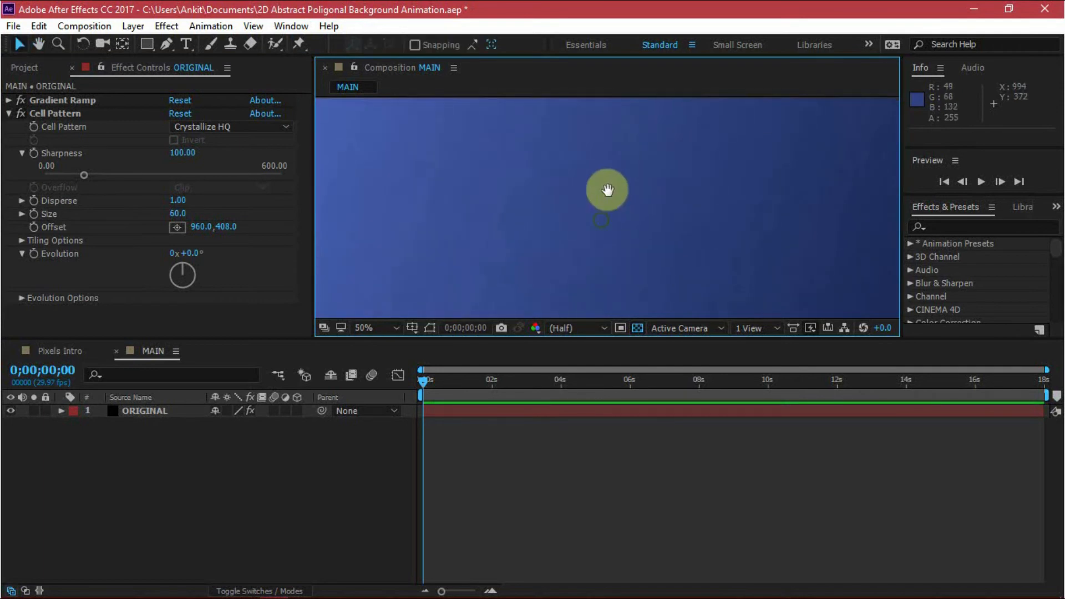
Fit the viewer to the frame and enlarge the crystal cell Size to 115.
click(363, 327)
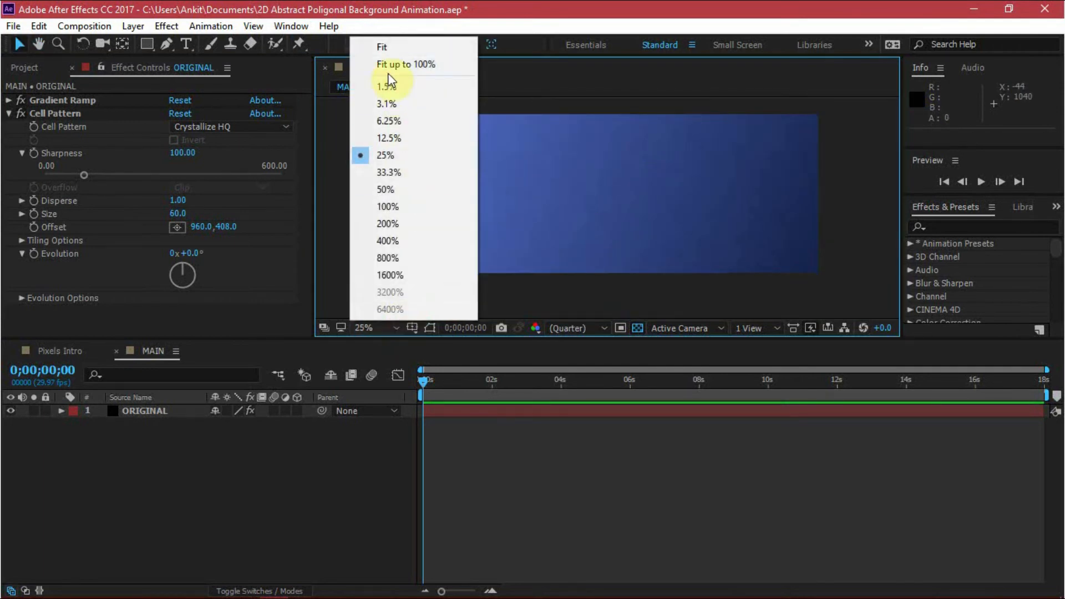
click(388, 172)
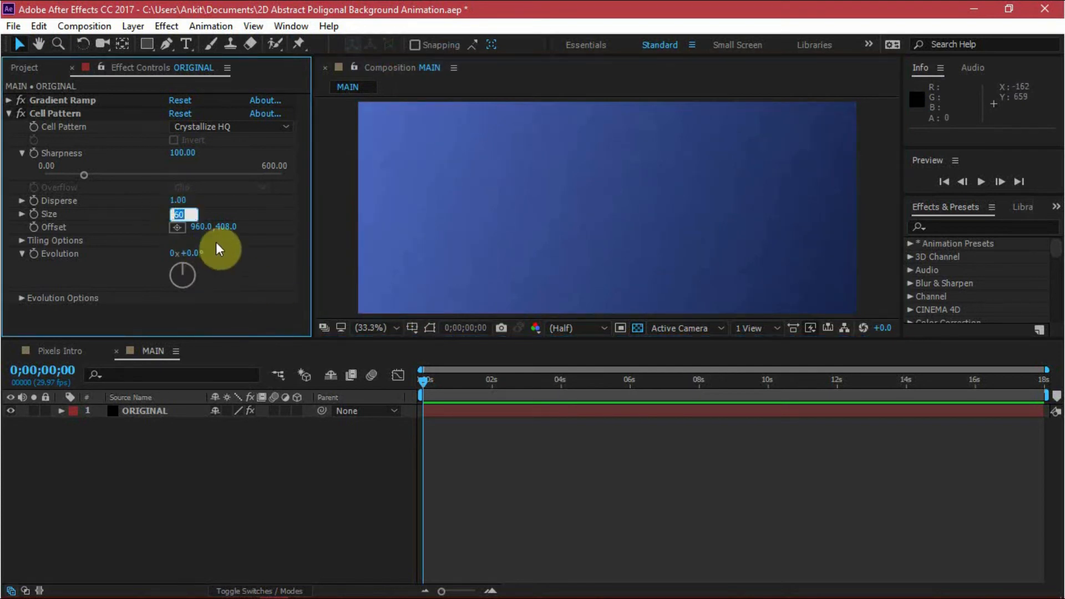
text(200)
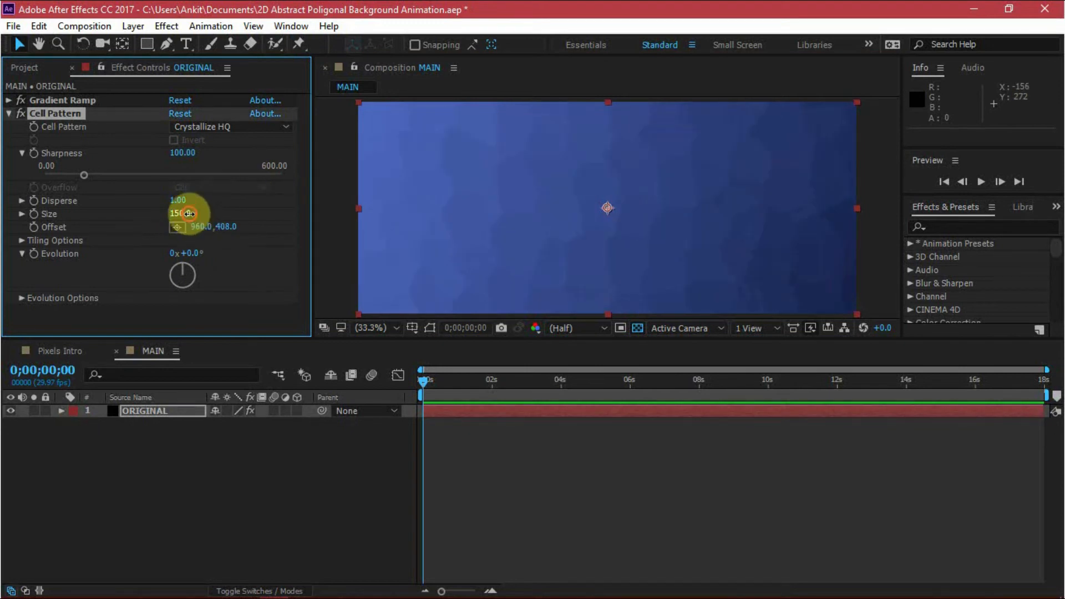
drag(179, 213, 183, 226)
text(115)
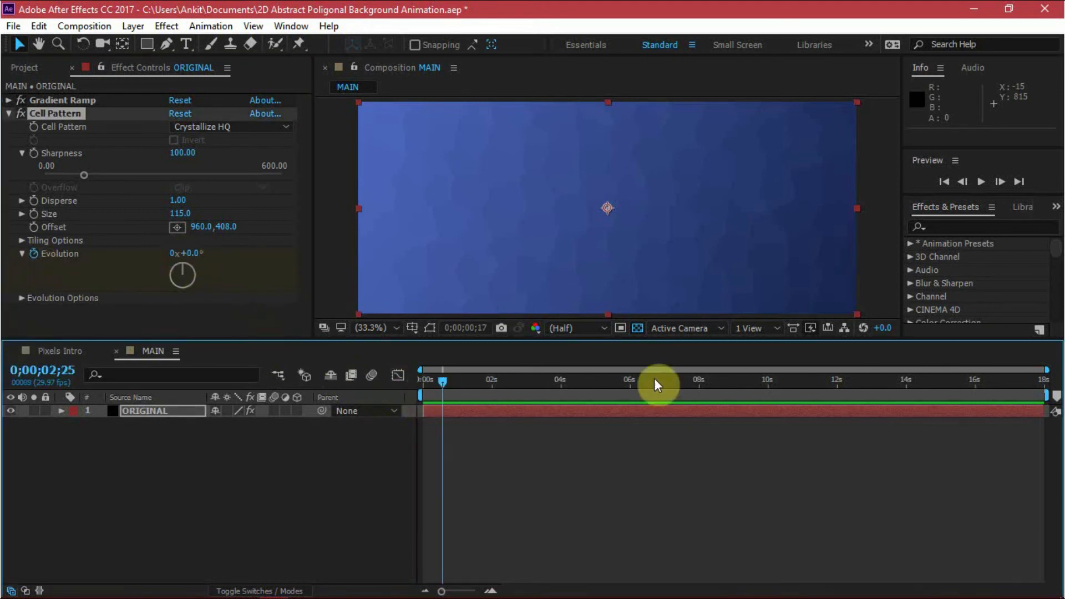
Keyframe Evolution from 0° at the start to 180° at the comp's end.
click(194, 254)
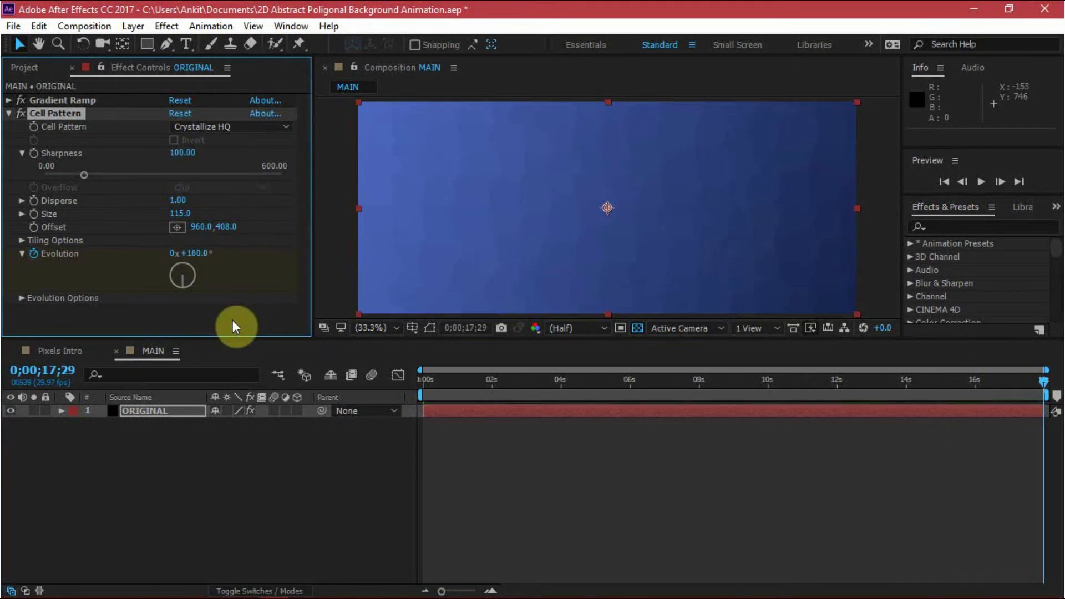
mouse_move(980, 389)
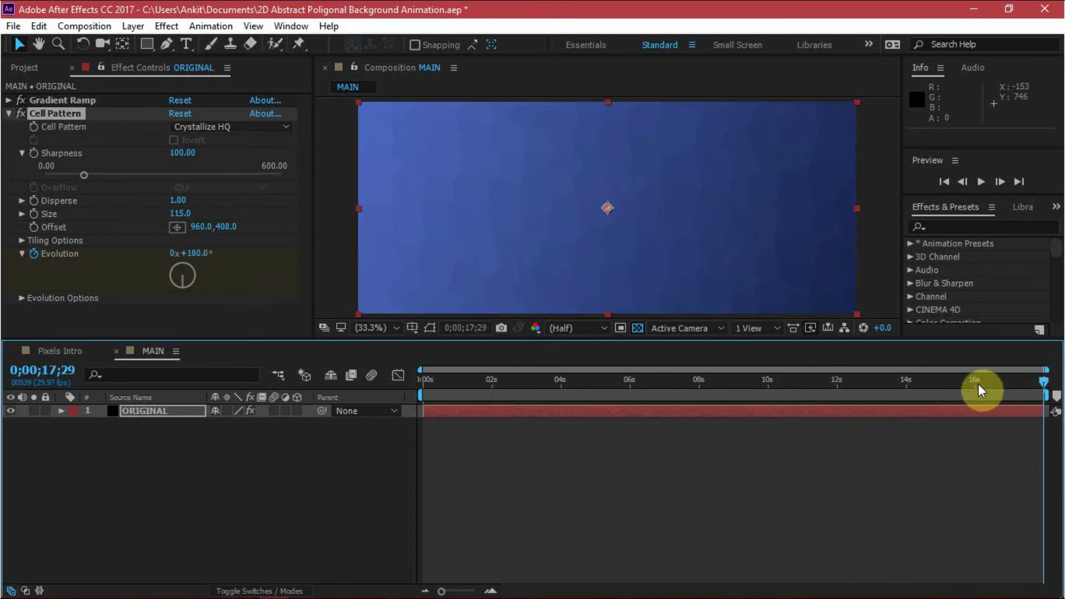
click(481, 395)
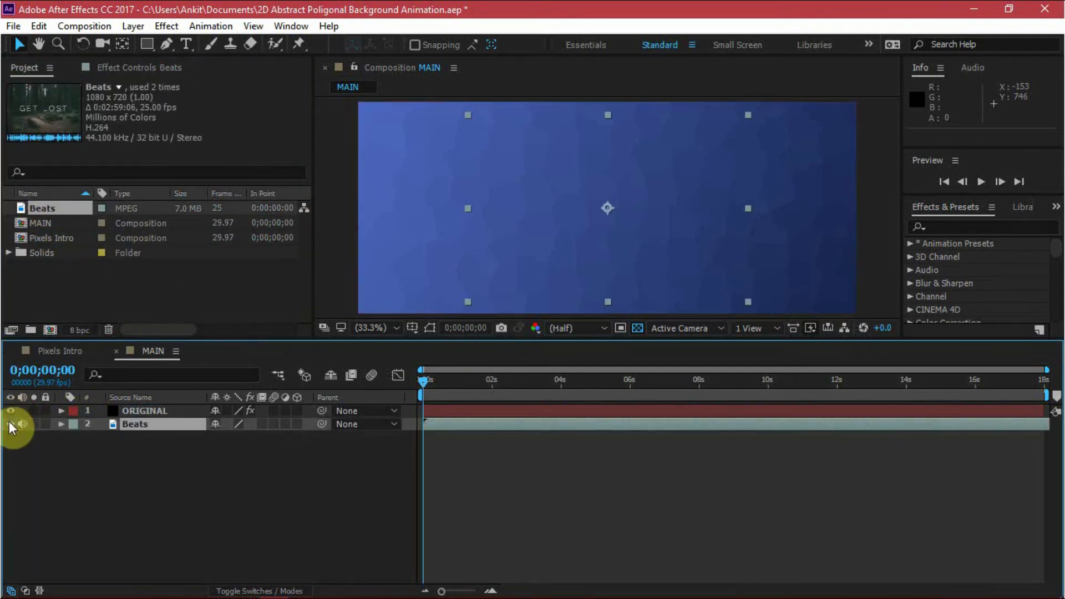
Expand the Beats layer's Audio properties to display its waveform.
click(10, 410)
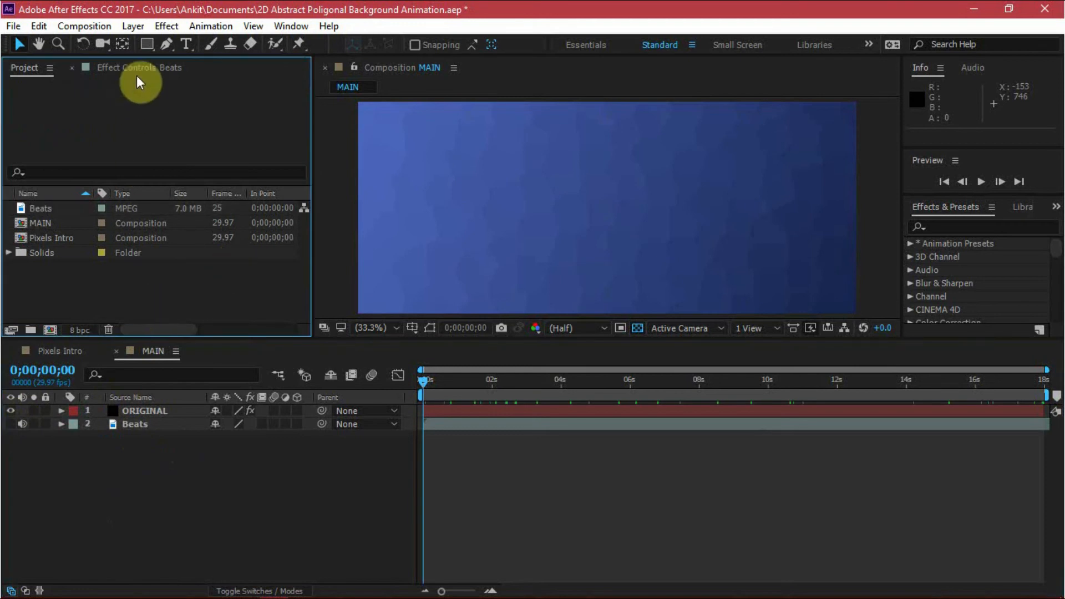
click(61, 423)
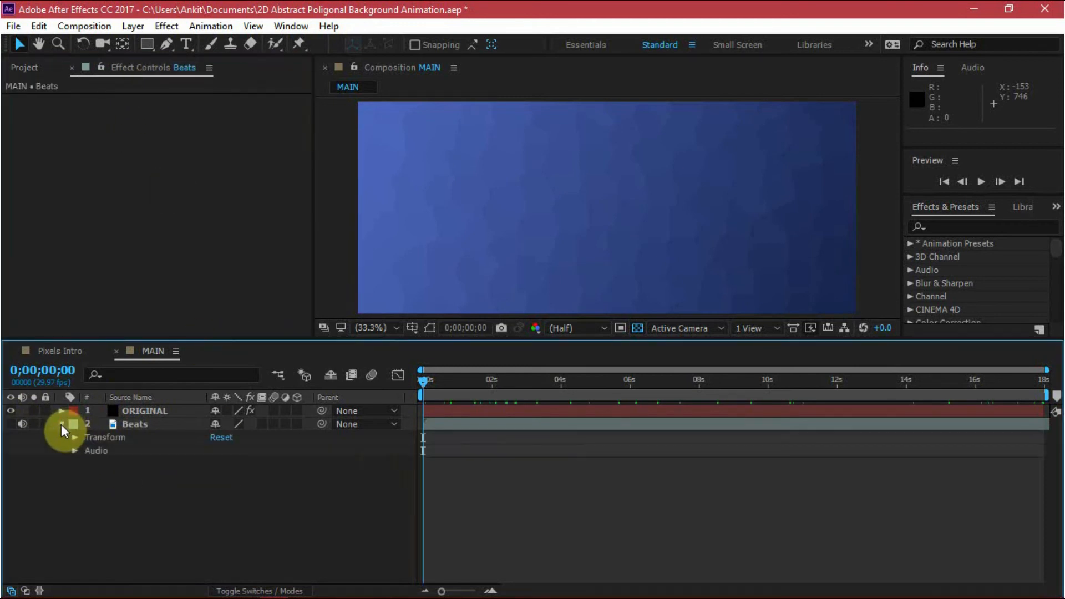
click(62, 424)
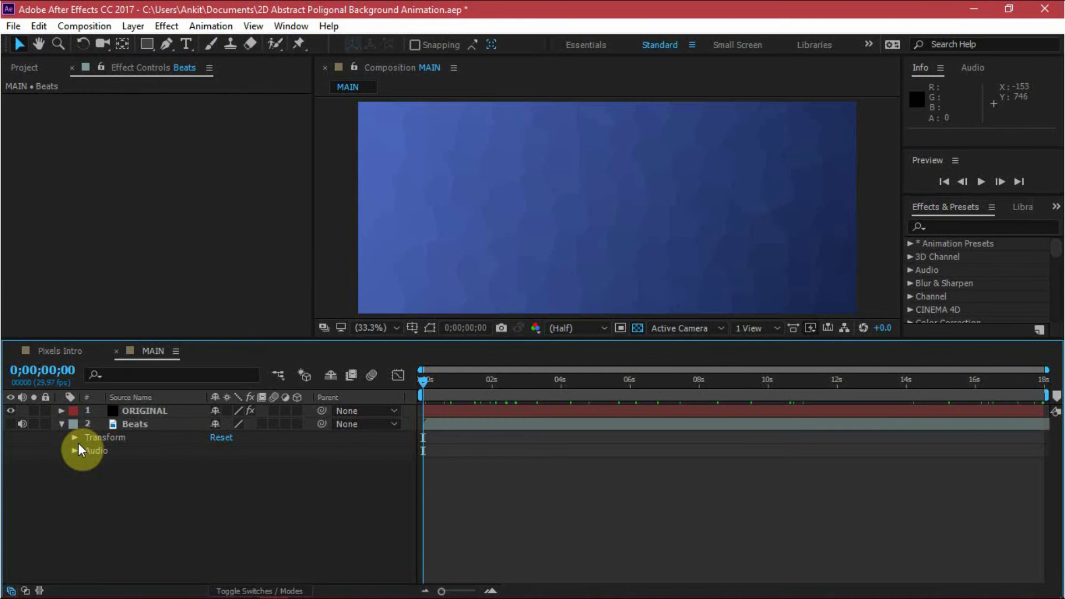
click(88, 450)
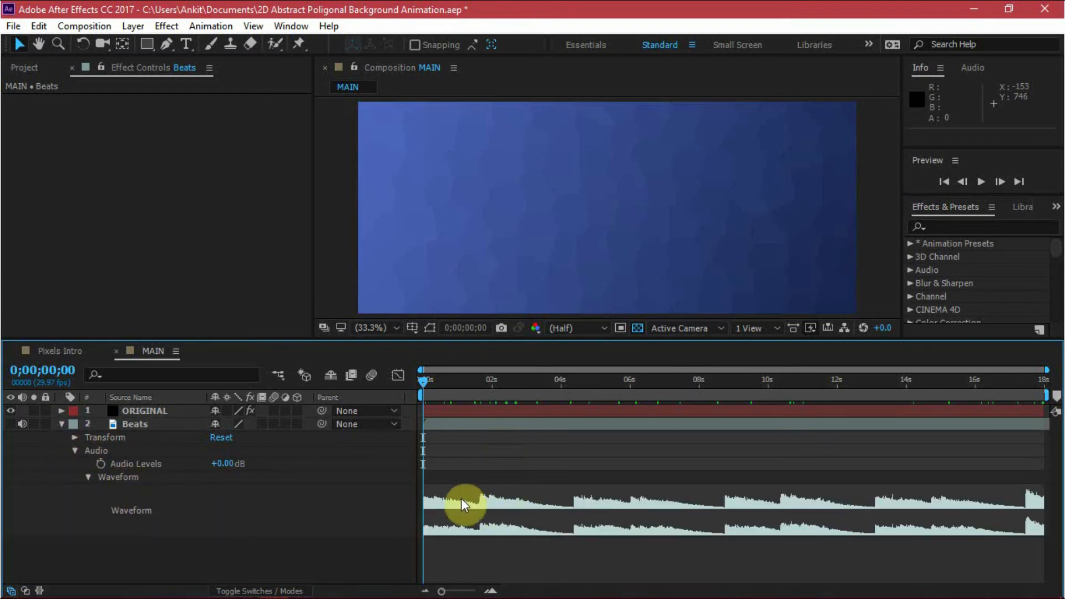
mouse_move(475, 484)
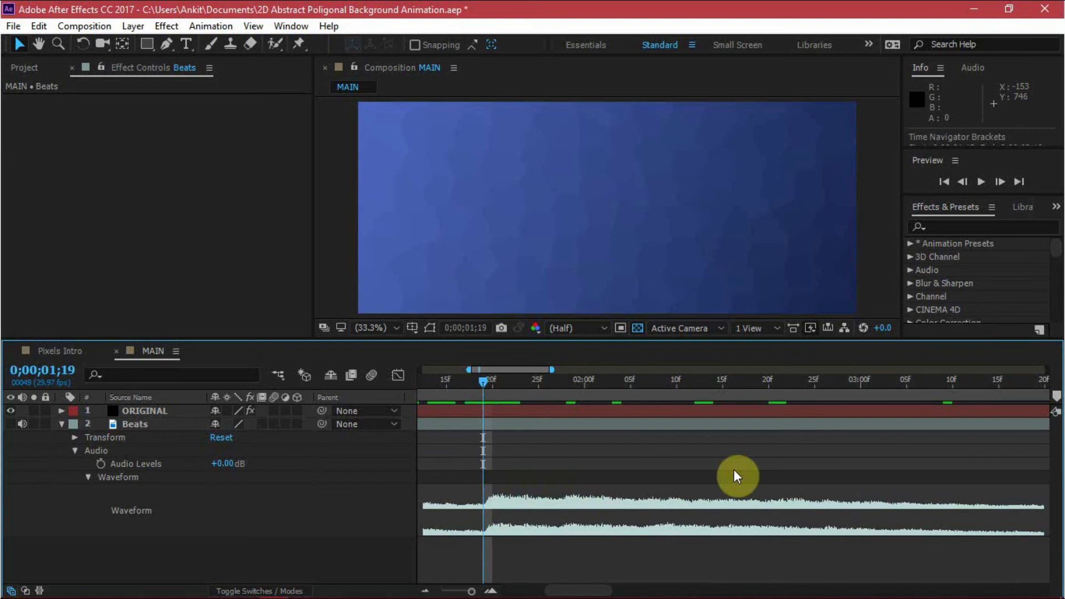
mouse_move(556, 508)
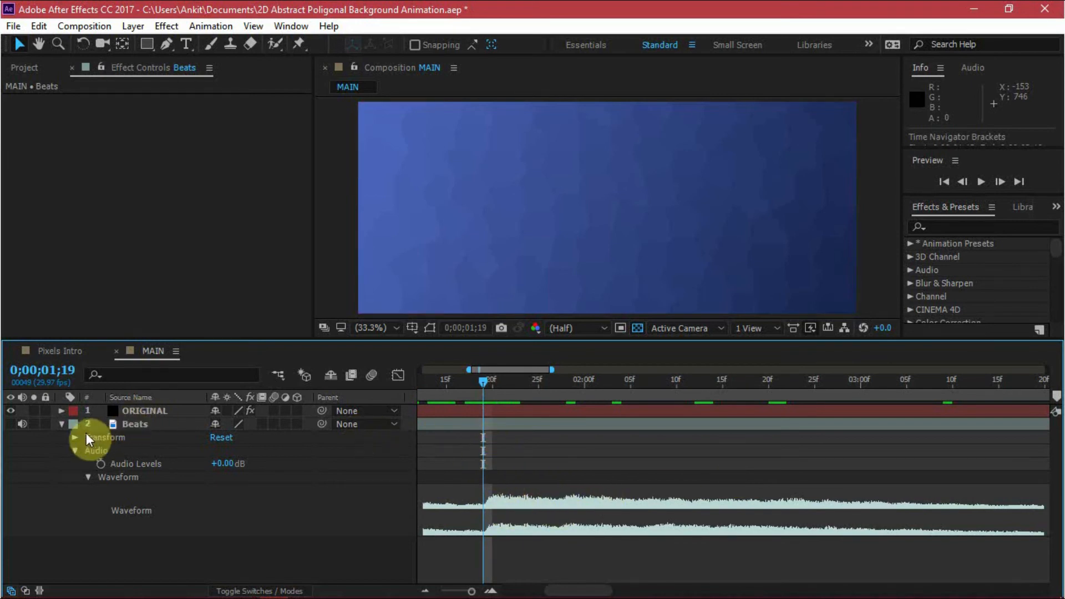
Split ORIGINAL with Ctrl+Shift+D at each beat into nine consecutive slices.
click(145, 410)
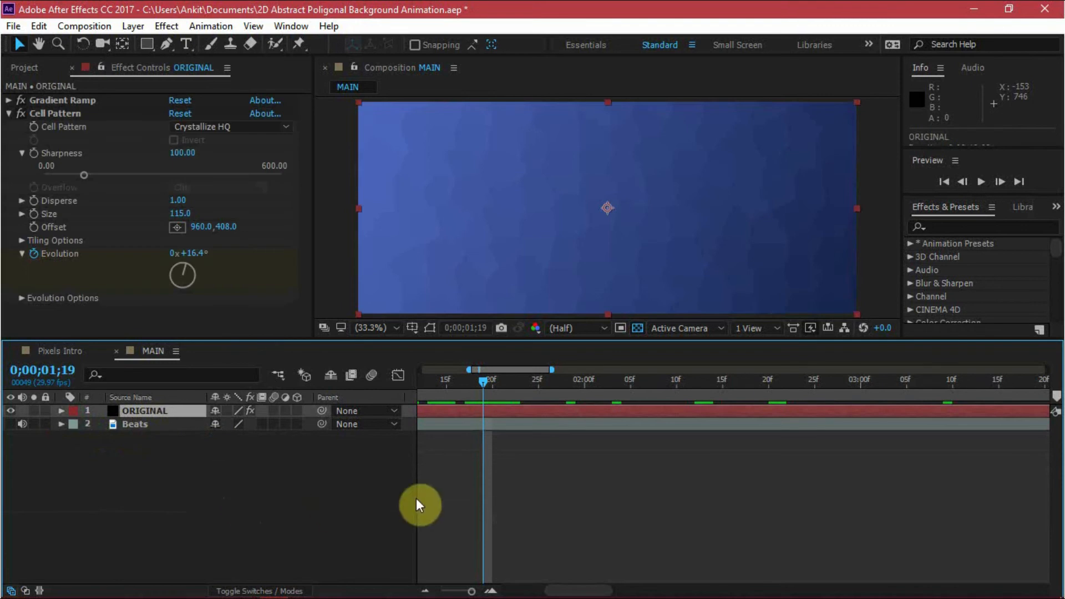
click(134, 423)
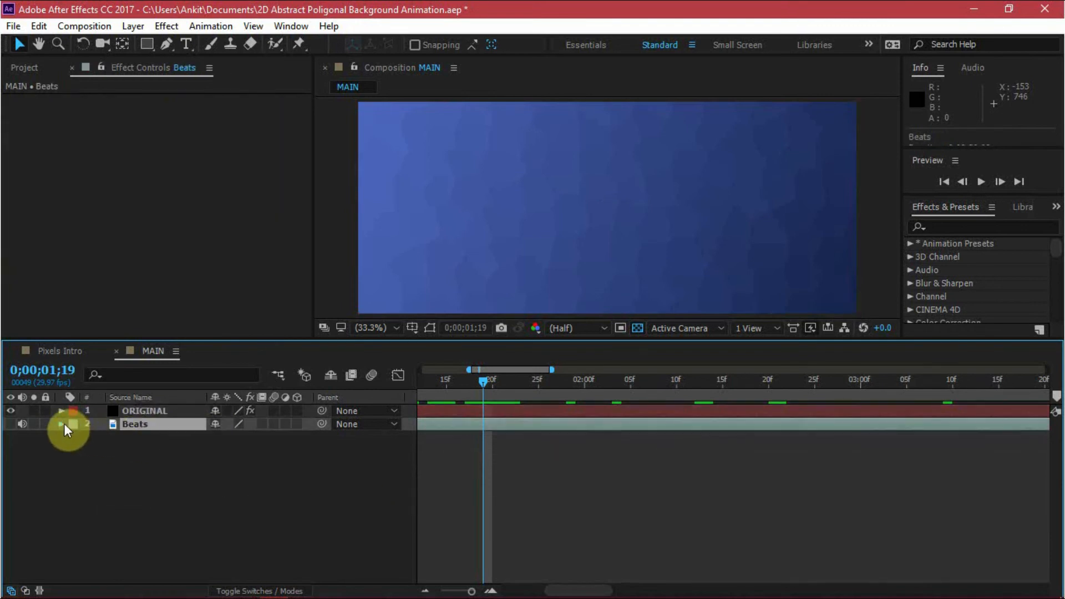
click(61, 423)
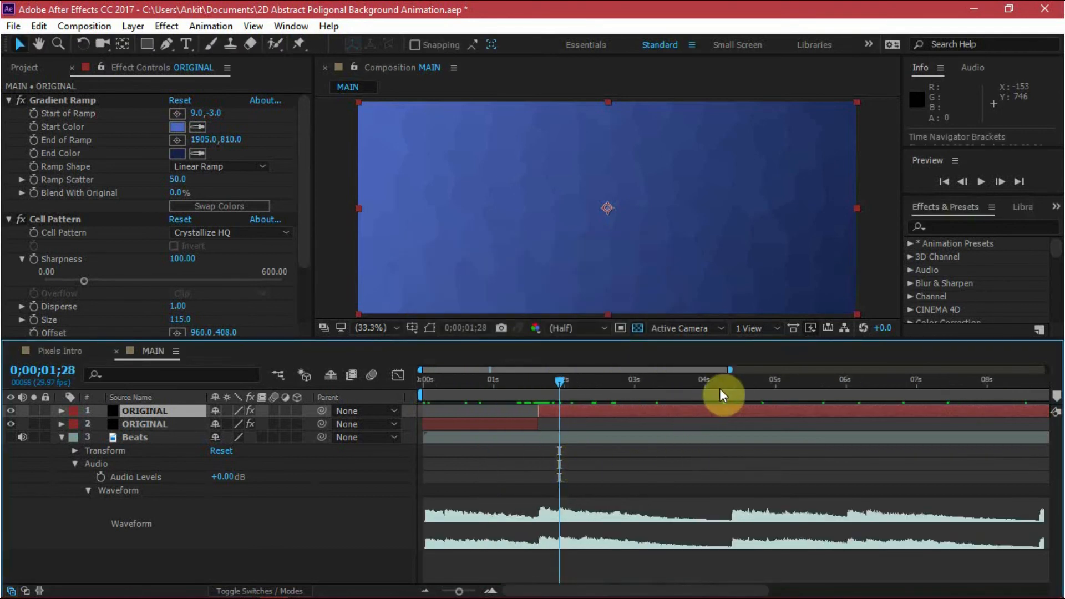
click(728, 396)
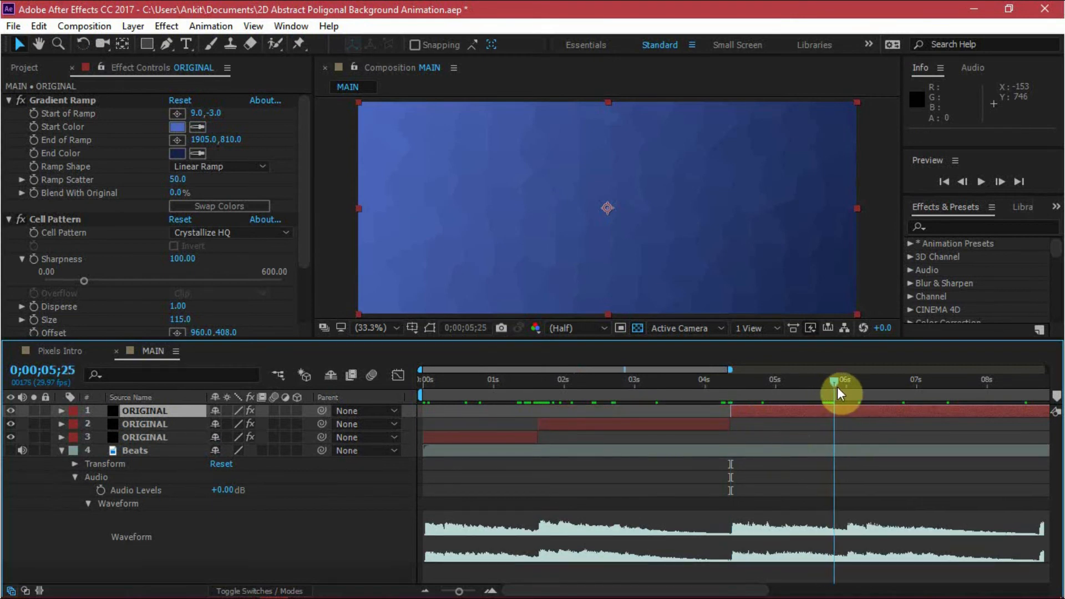
drag(842, 387, 845, 387)
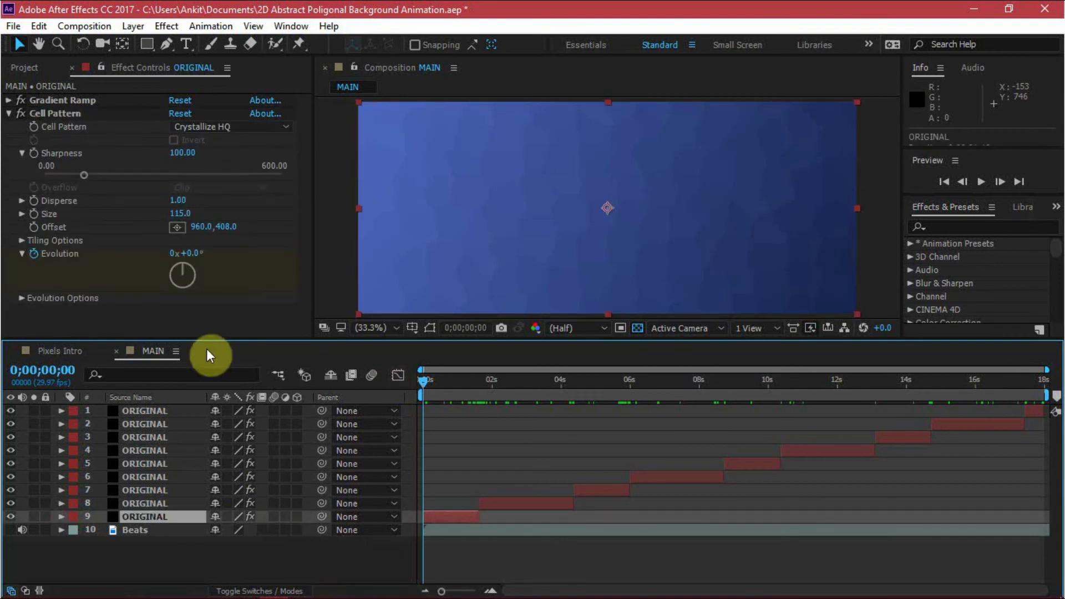
Set the first slice's Gradient Ramp to start C04E4E and end 481515.
click(8, 113)
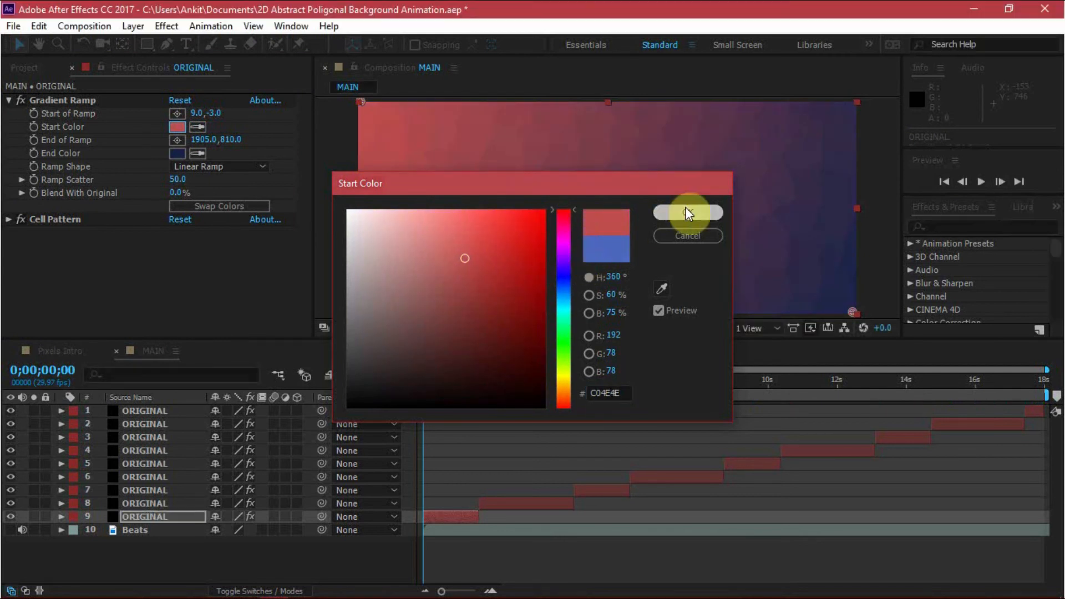
click(687, 213)
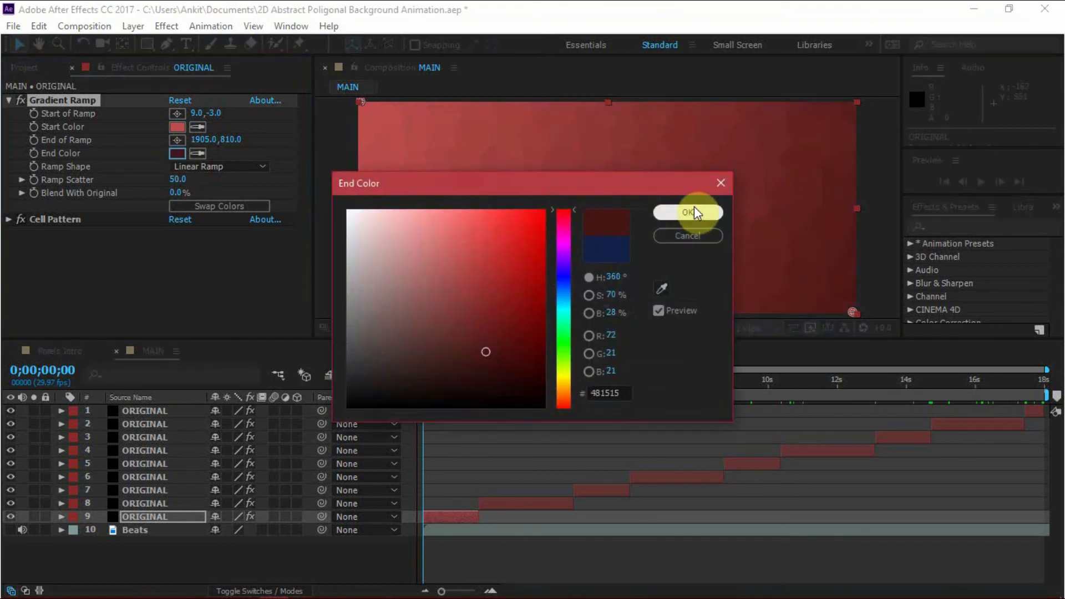
mouse_move(567, 279)
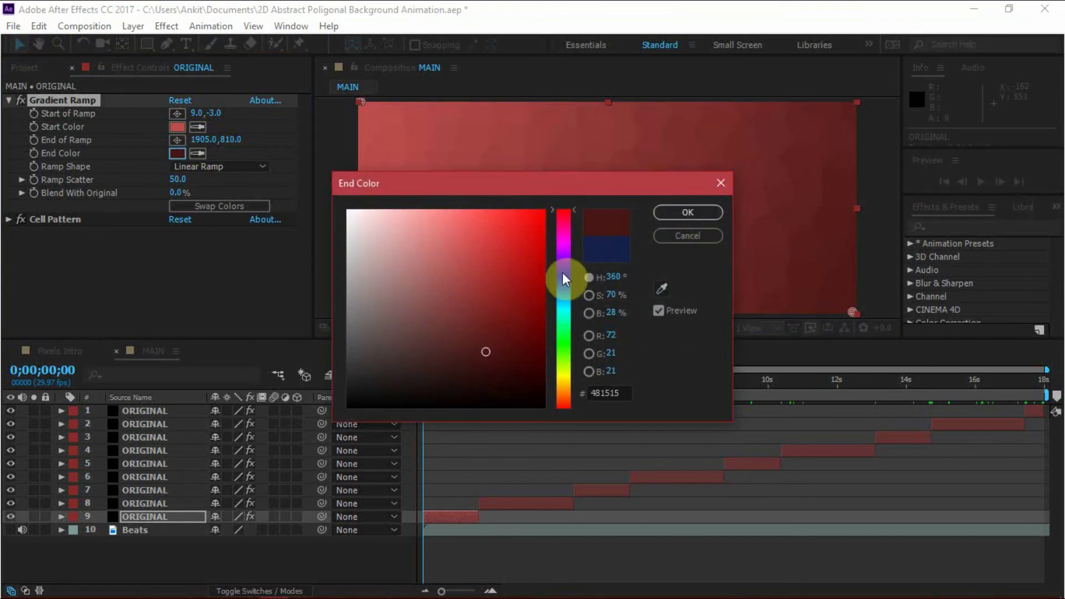
click(686, 212)
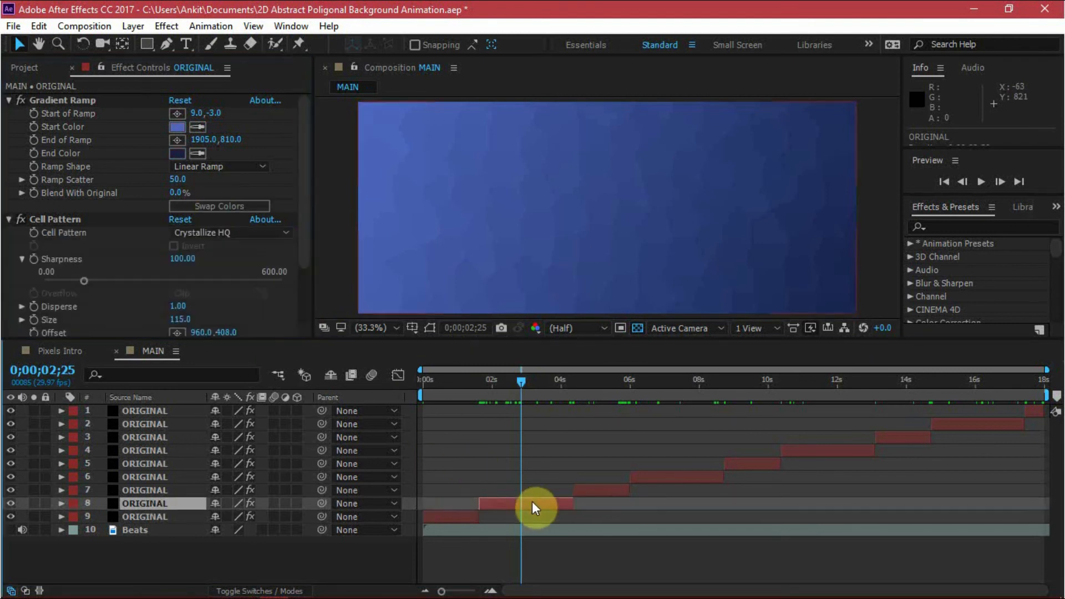
Recolour the second slice's gradient from pink to dark purple.
click(176, 126)
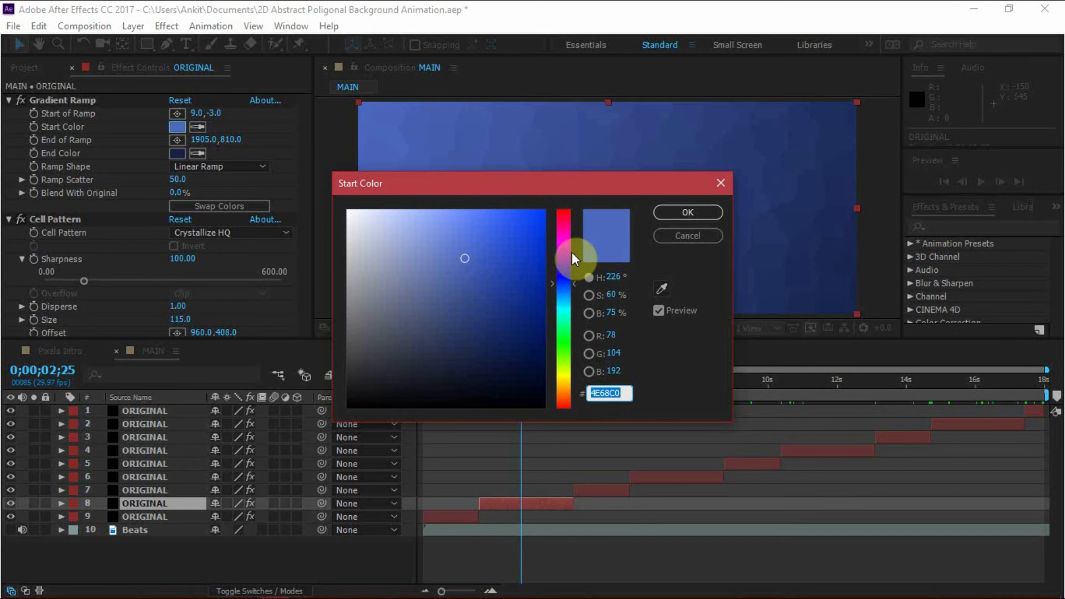
drag(570, 261, 571, 242)
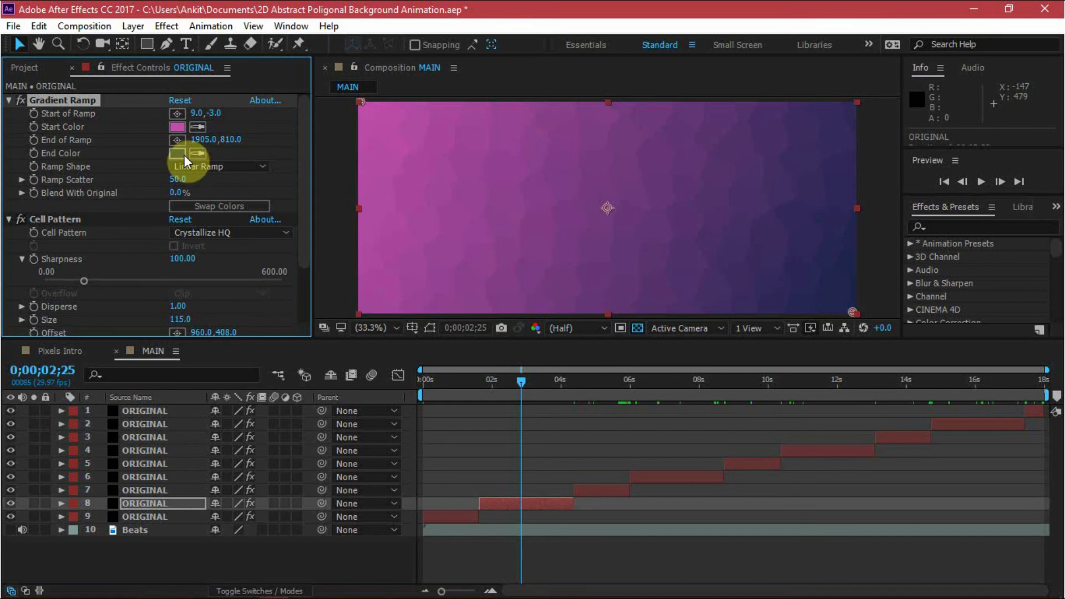
click(176, 153)
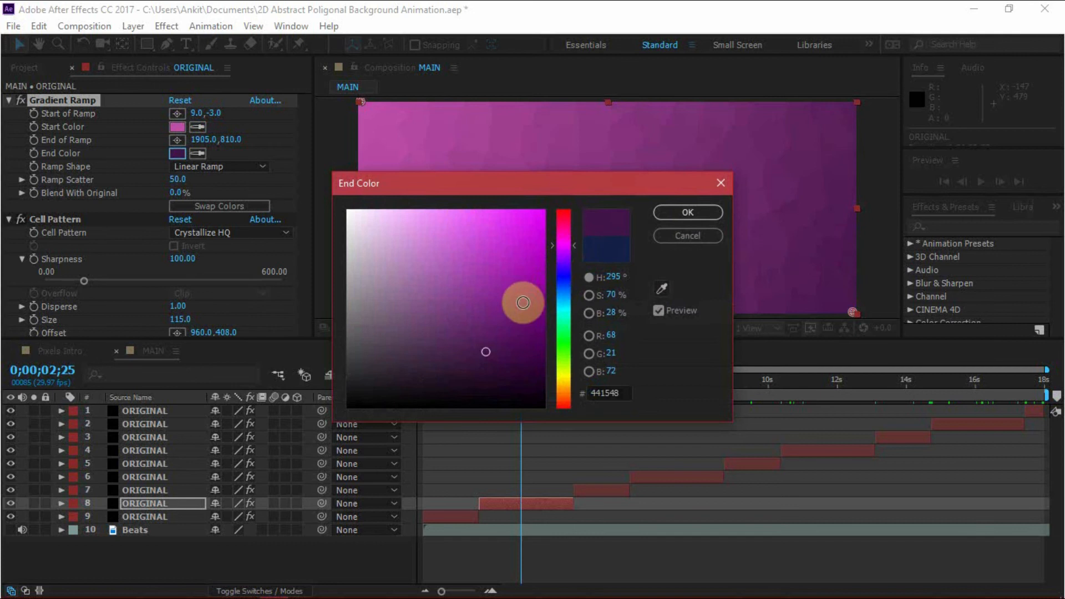
click(686, 212)
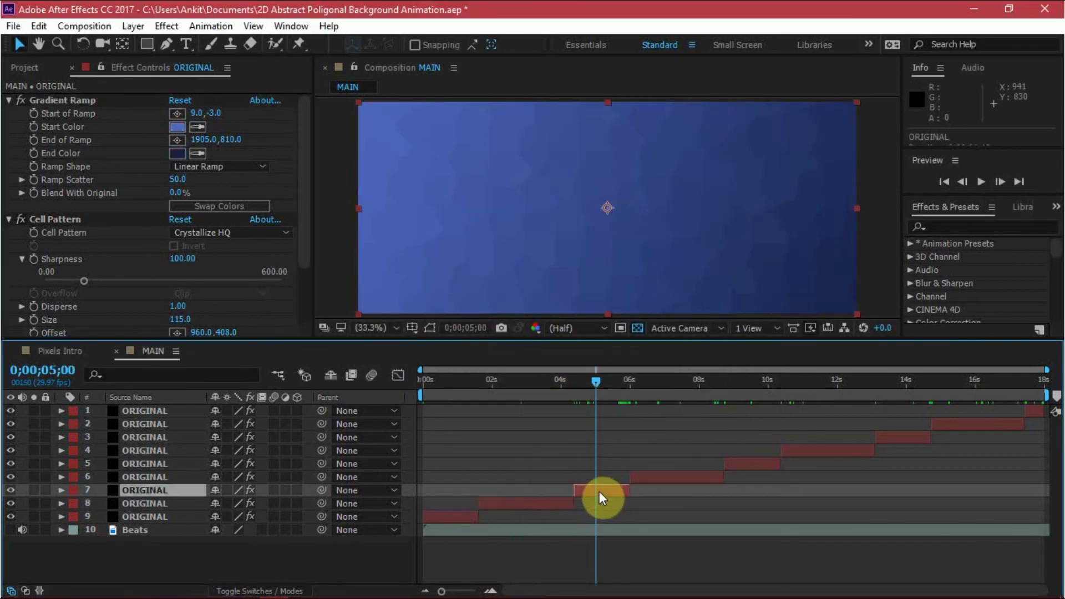
Recolour the third slice's gradient from cyan 4EB1C0 to dark teal 0F3437.
click(176, 127)
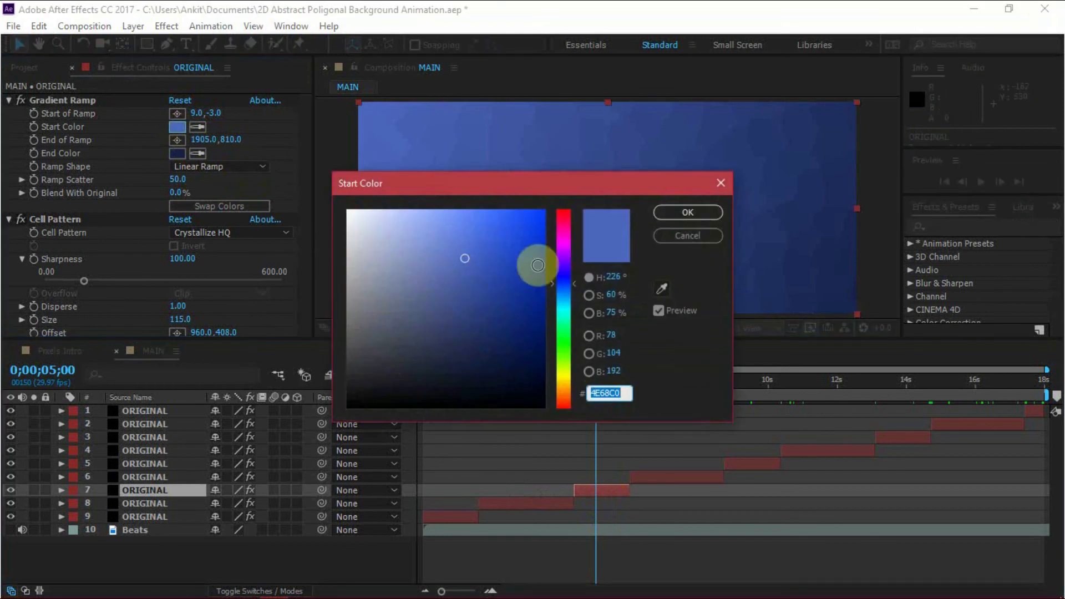
drag(537, 265, 567, 297)
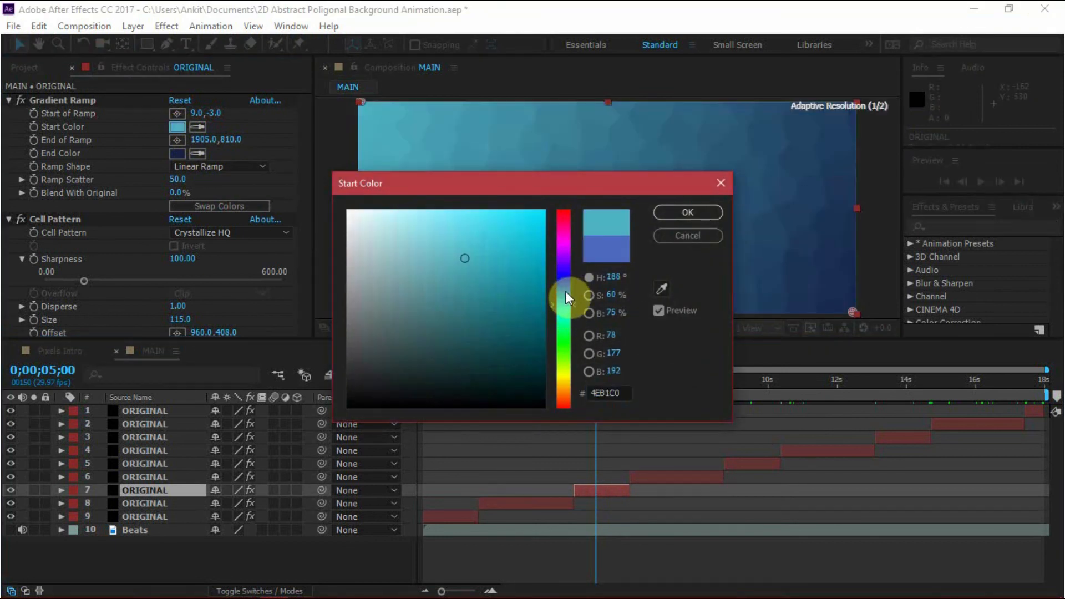
click(686, 212)
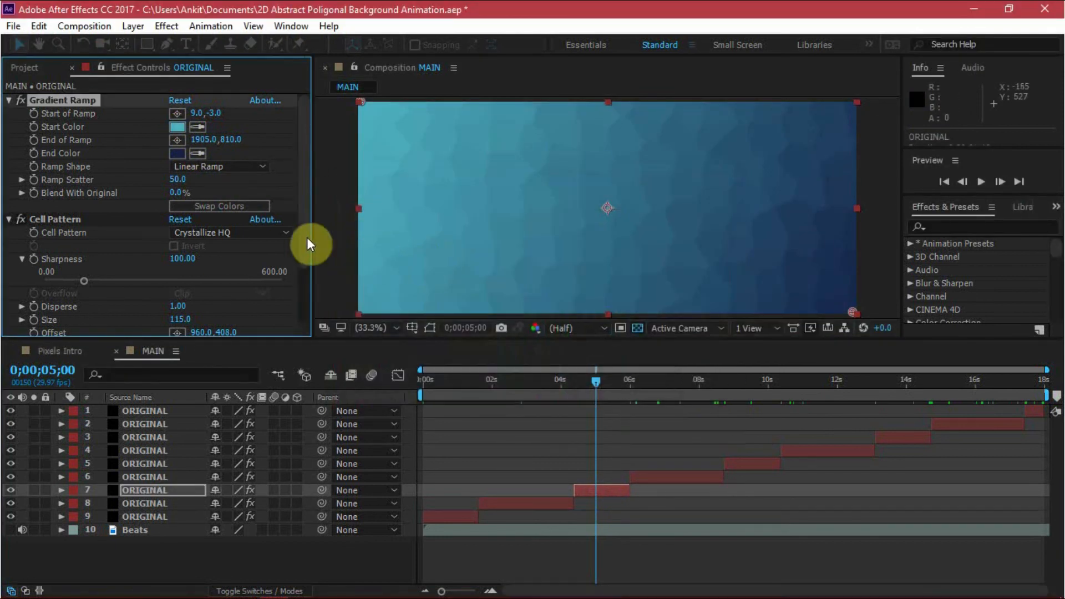
click(177, 153)
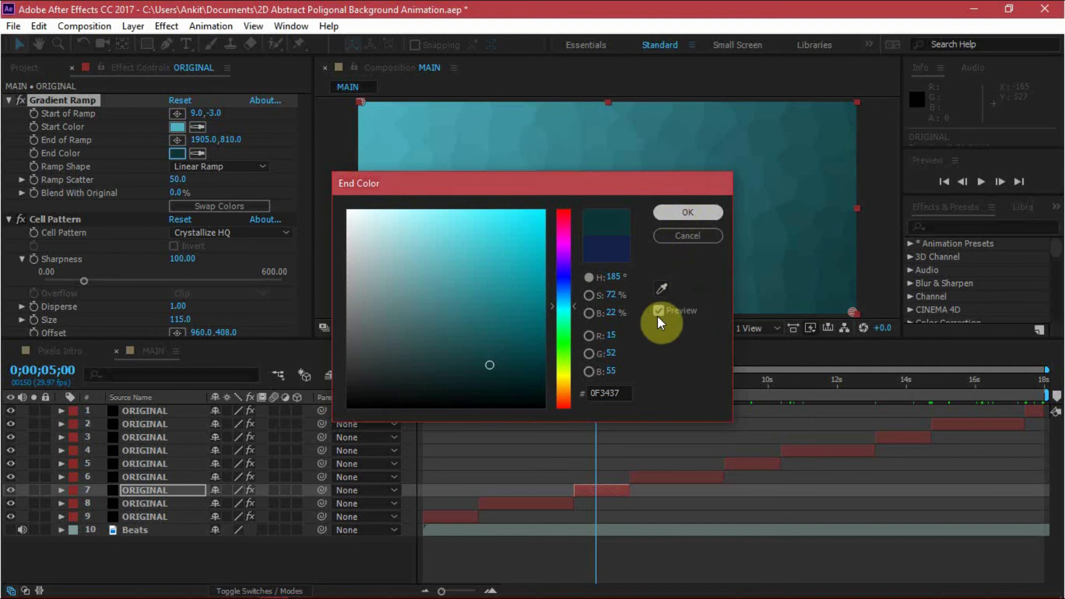
click(686, 212)
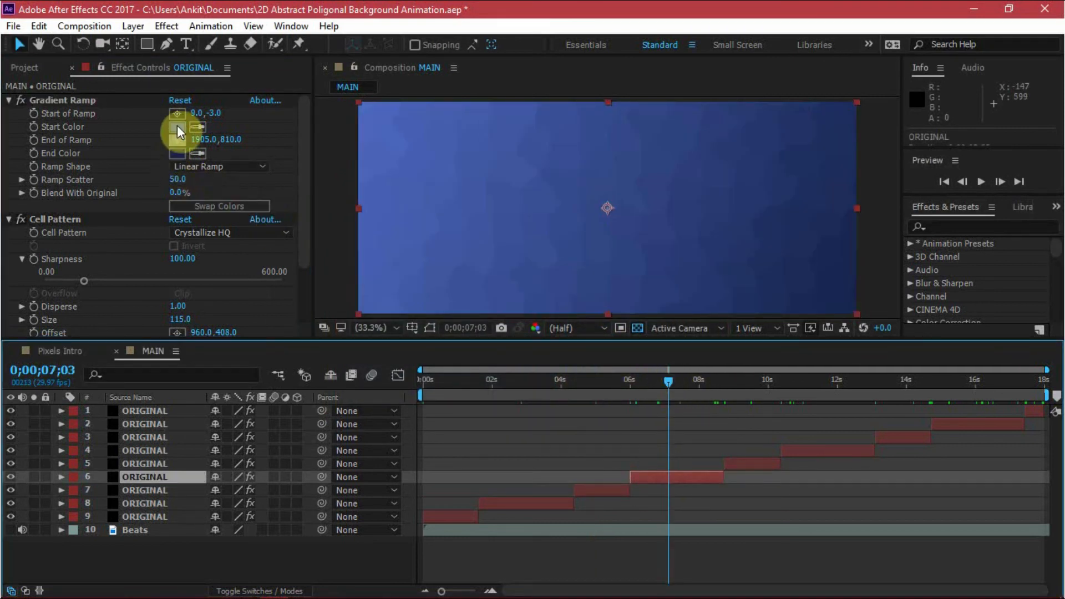
Give the fourth slice a green start colour over the navy end.
click(176, 127)
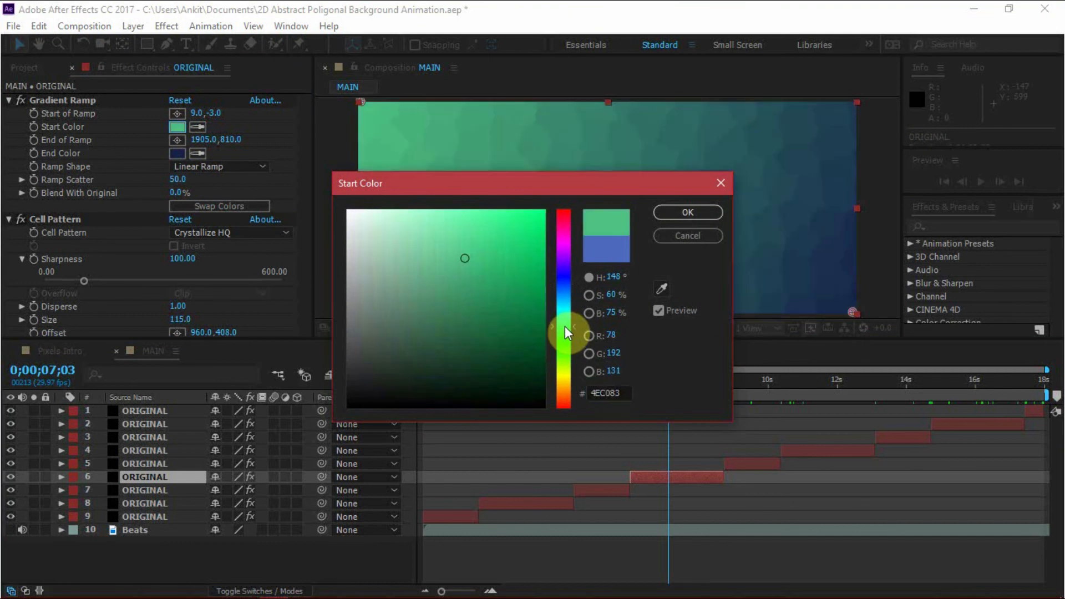
click(686, 212)
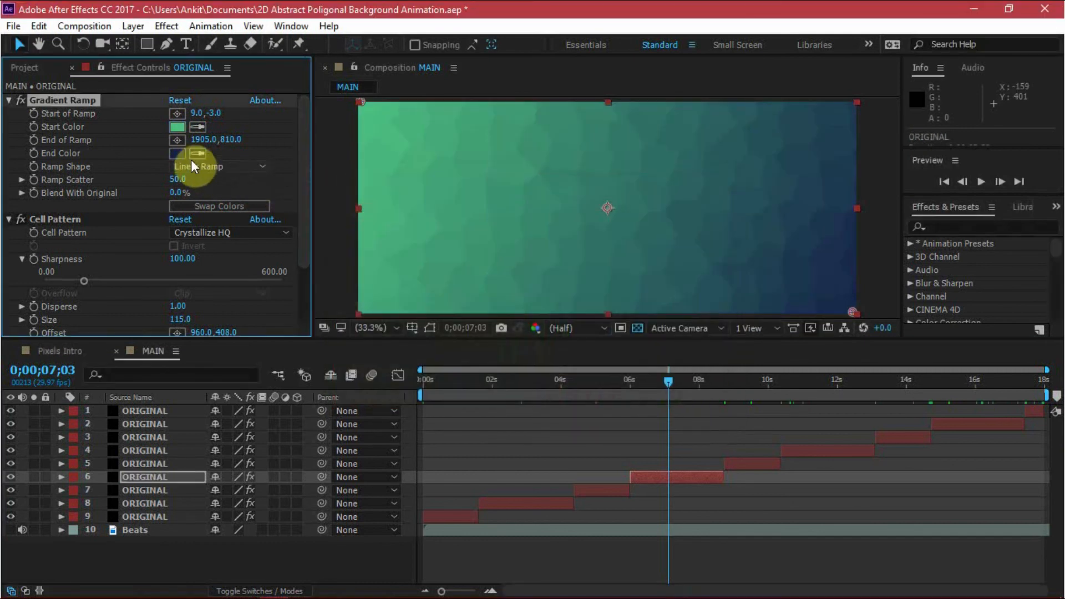
click(177, 153)
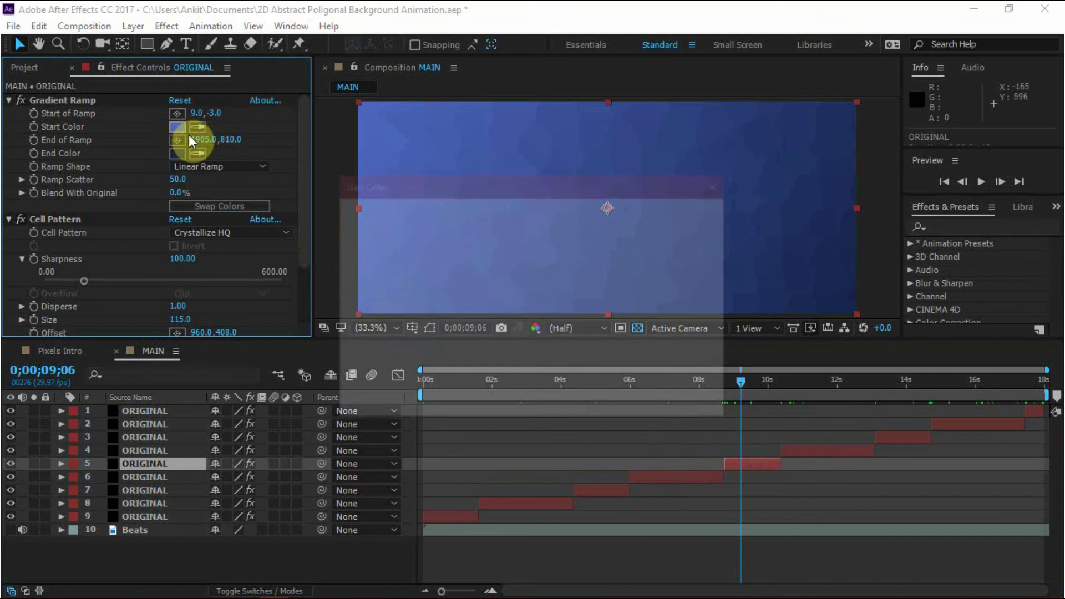
Give layer 5 a lime start colour and dark olive 485818 end colour.
click(176, 126)
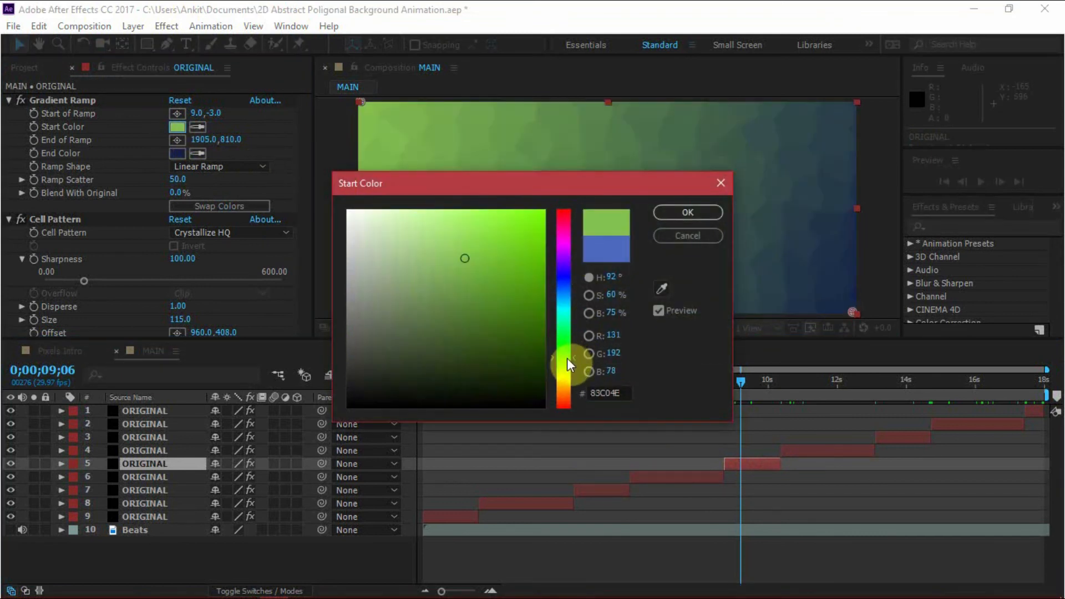
click(686, 211)
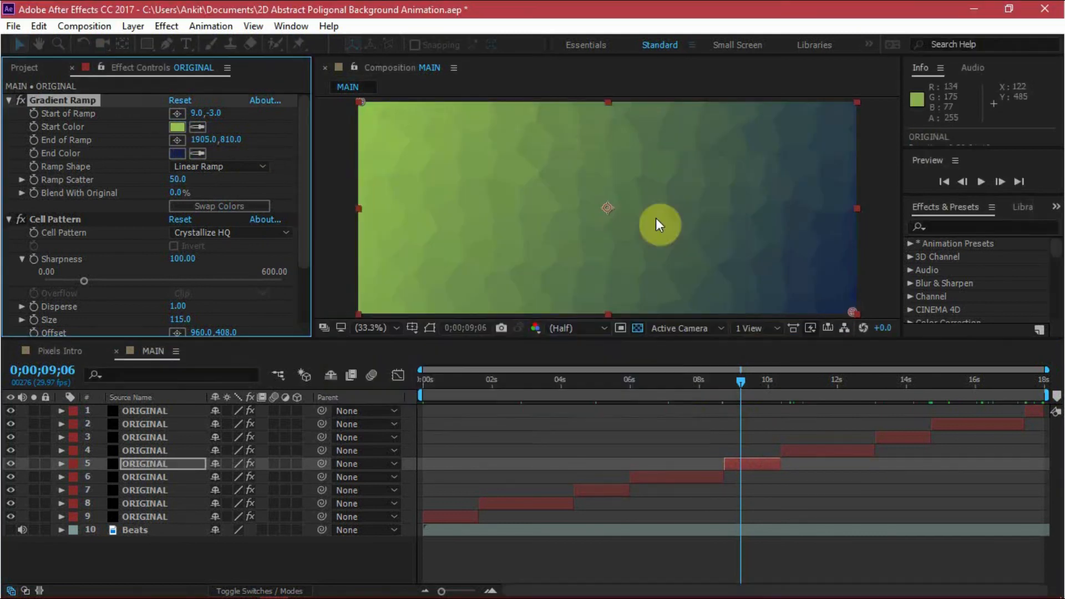
click(176, 153)
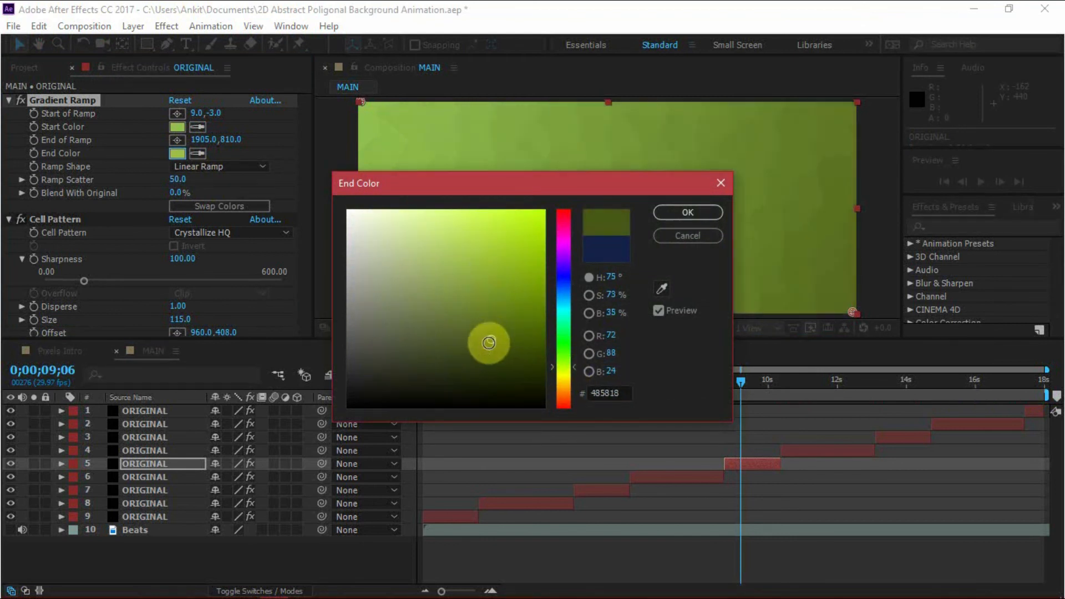
click(687, 211)
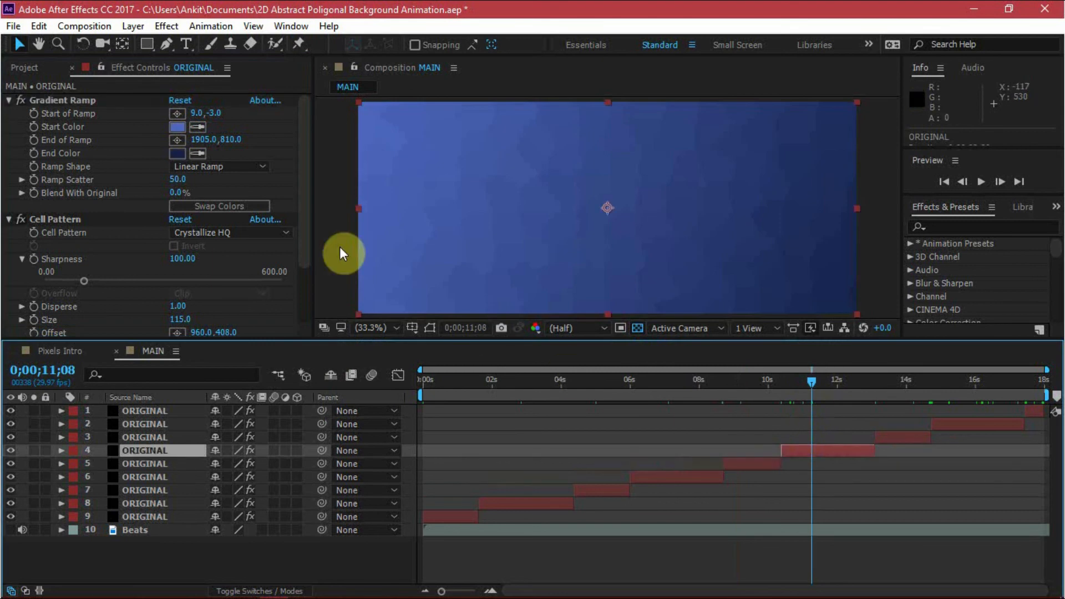
Set layer 4's gradient start to orange F6970E, keeping the dark navy end.
click(176, 126)
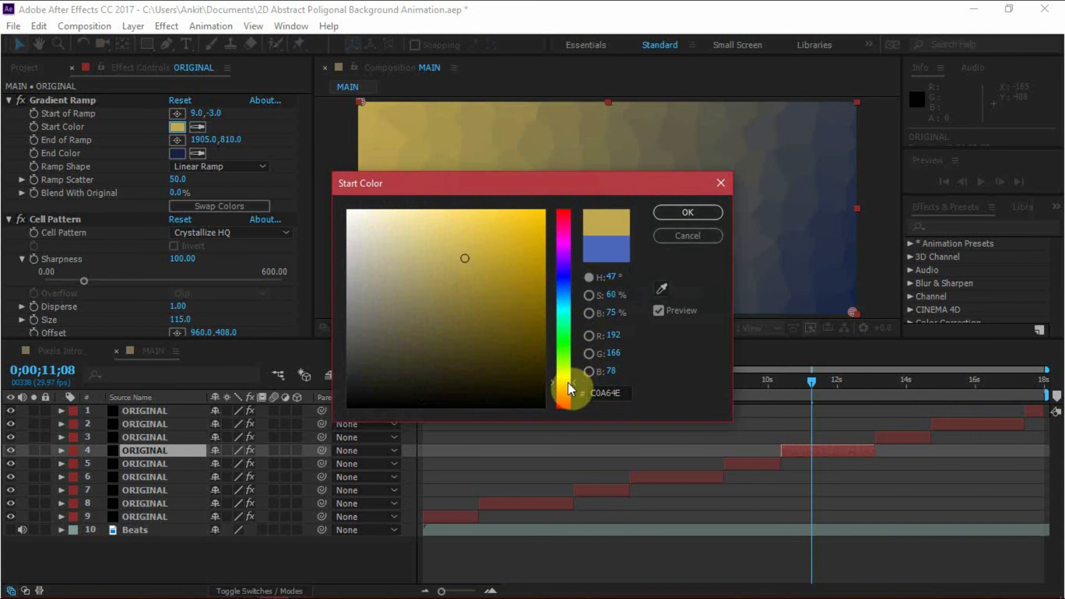
click(512, 236)
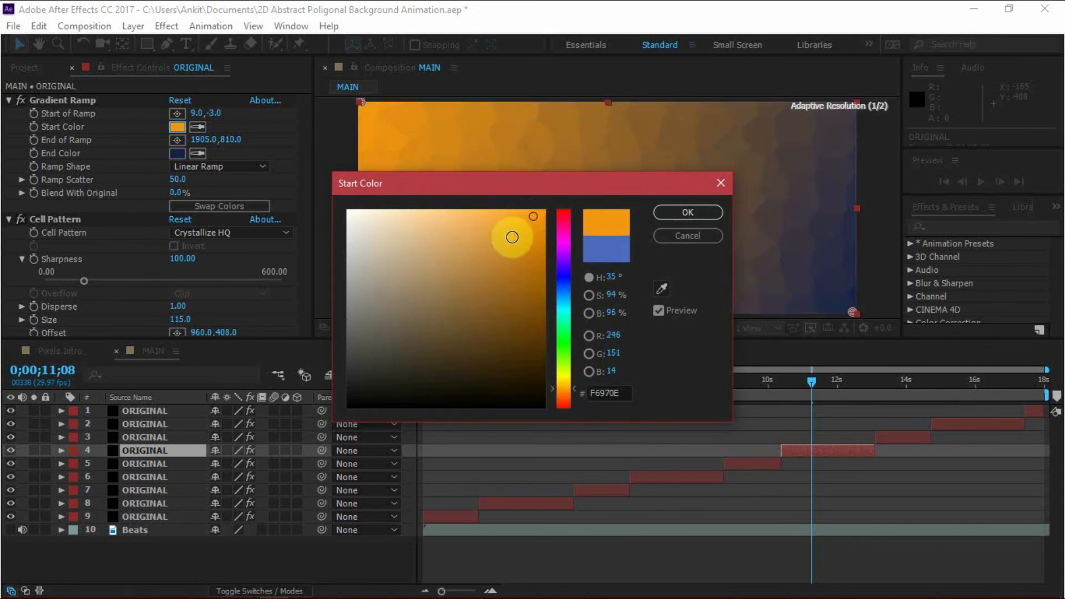
click(686, 212)
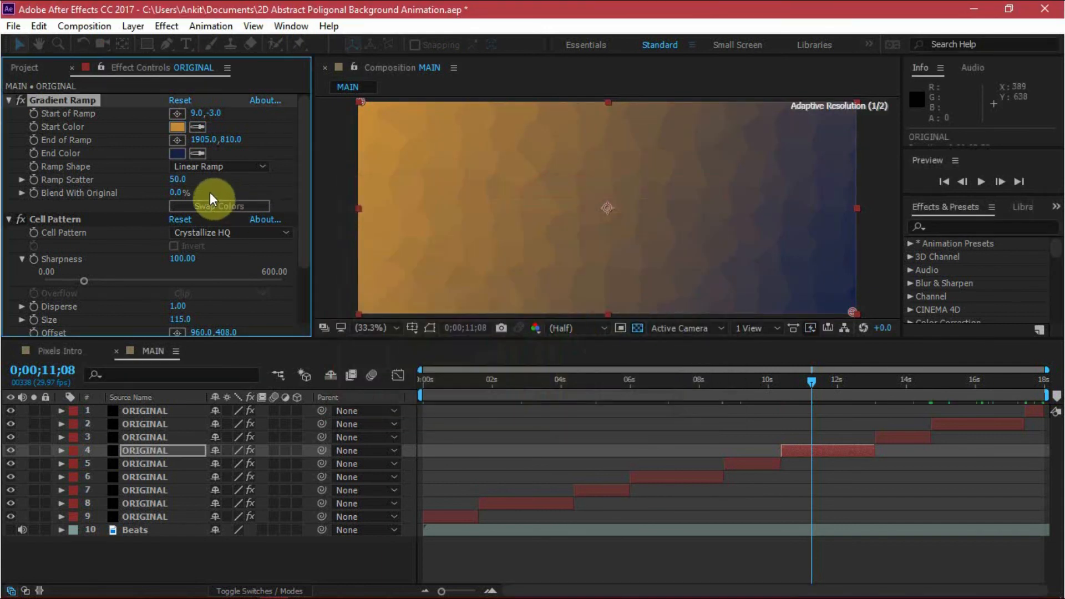
click(175, 153)
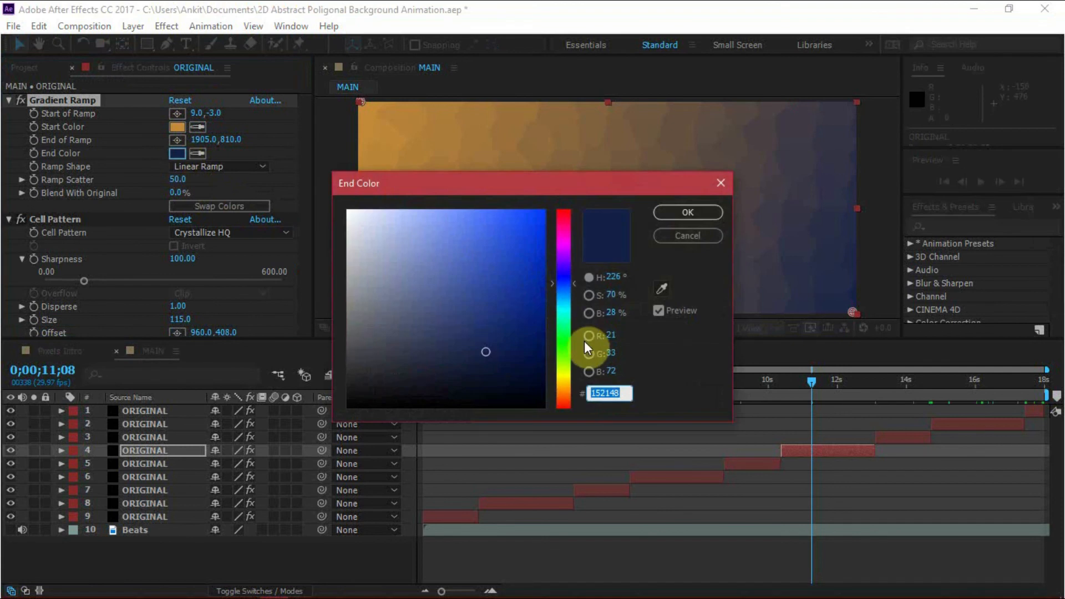
click(485, 364)
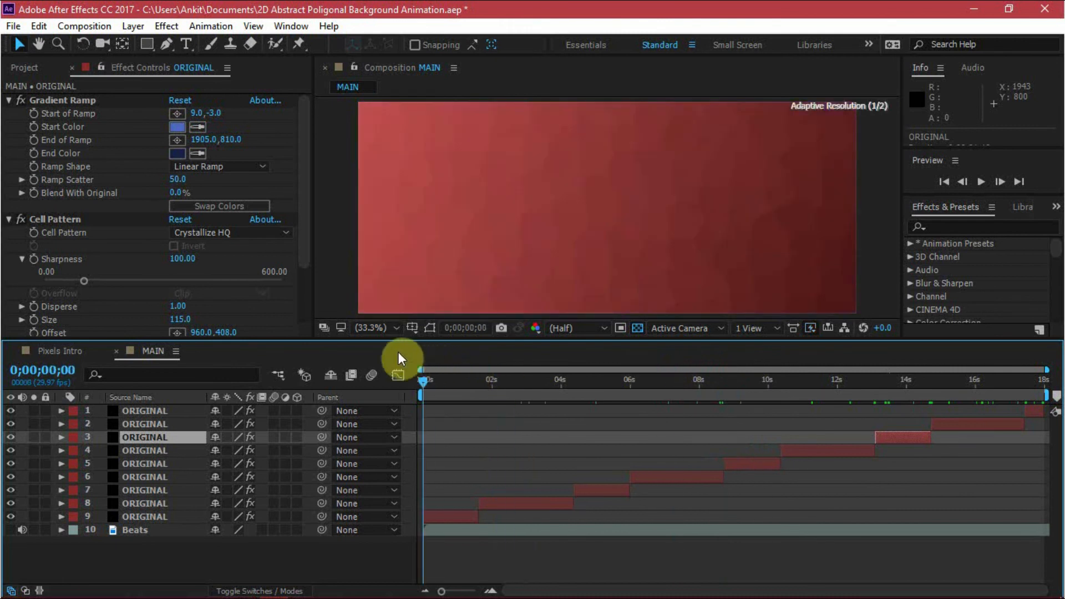
Move to about 13 s and give layer 3 light grey C0C0C0 gradient colours.
drag(423, 378, 818, 378)
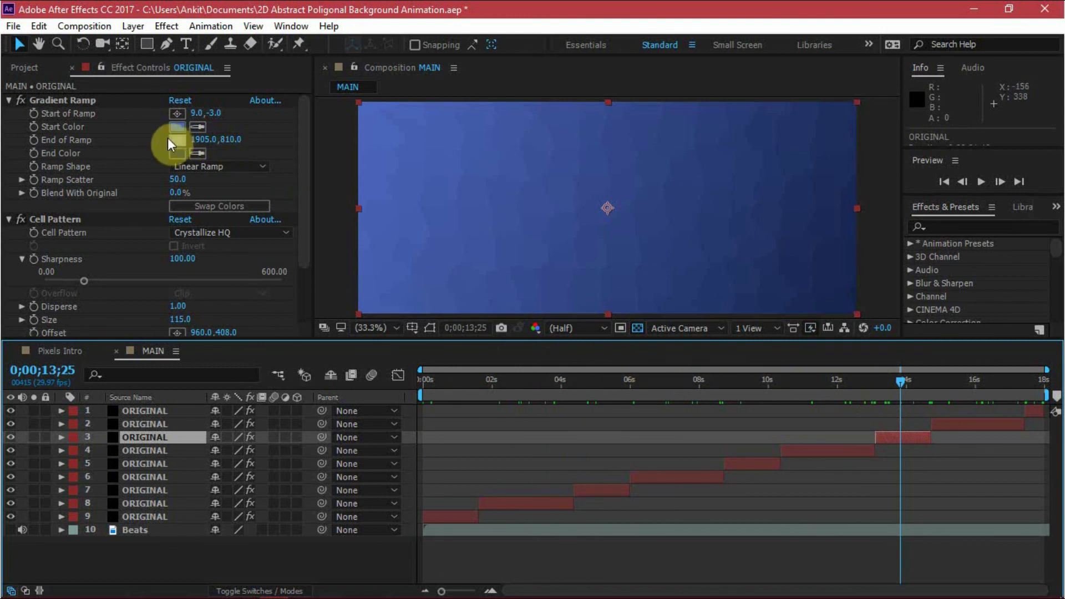
click(177, 127)
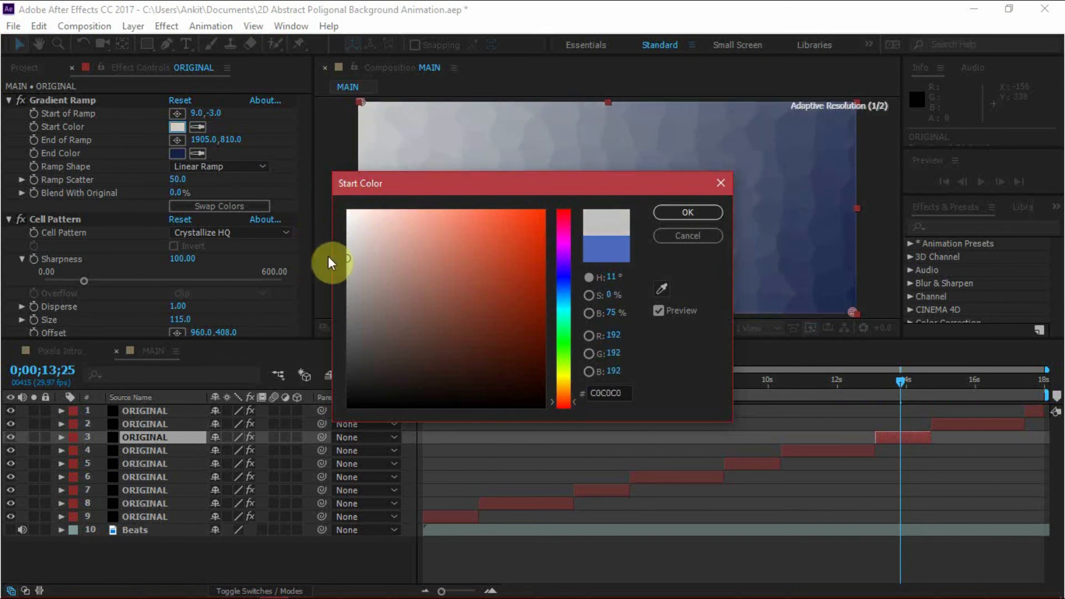
click(687, 212)
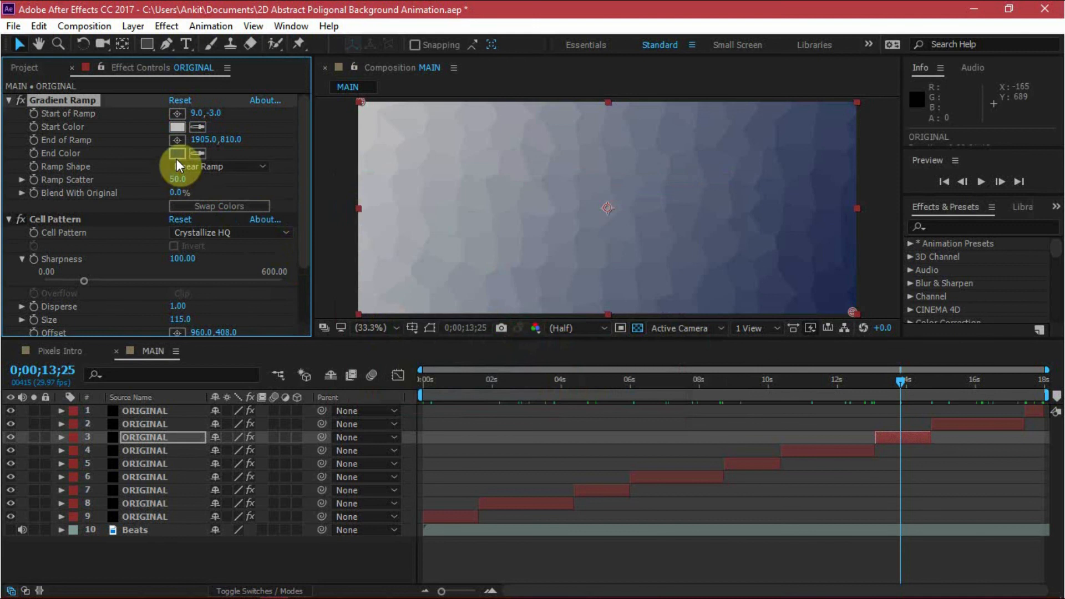
click(177, 153)
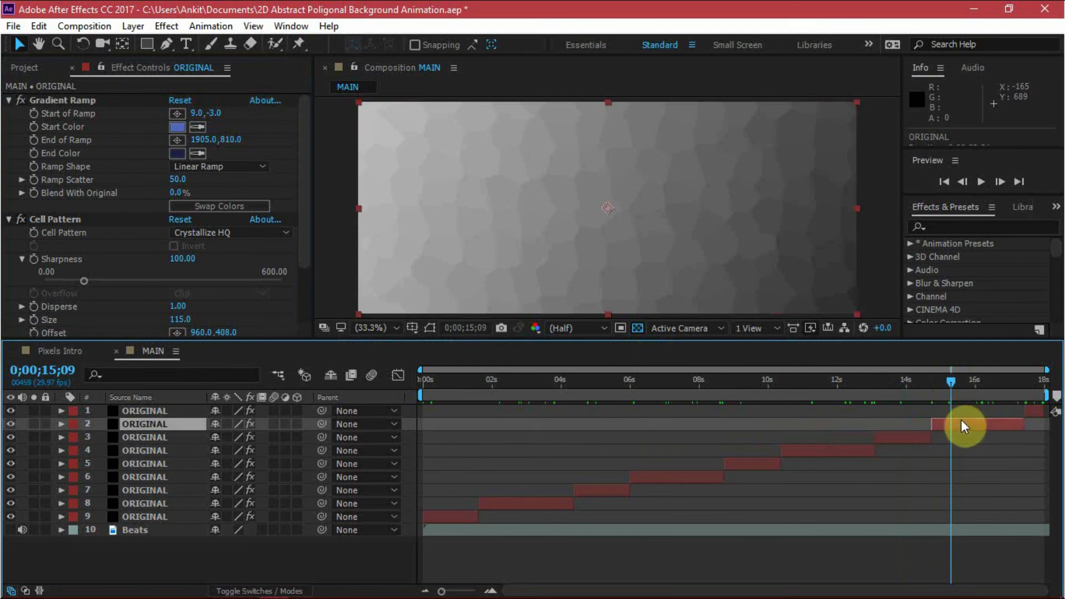
Set layer 2's gradient Start Color to bright blue 006BFC, leaving the navy end colour.
click(178, 127)
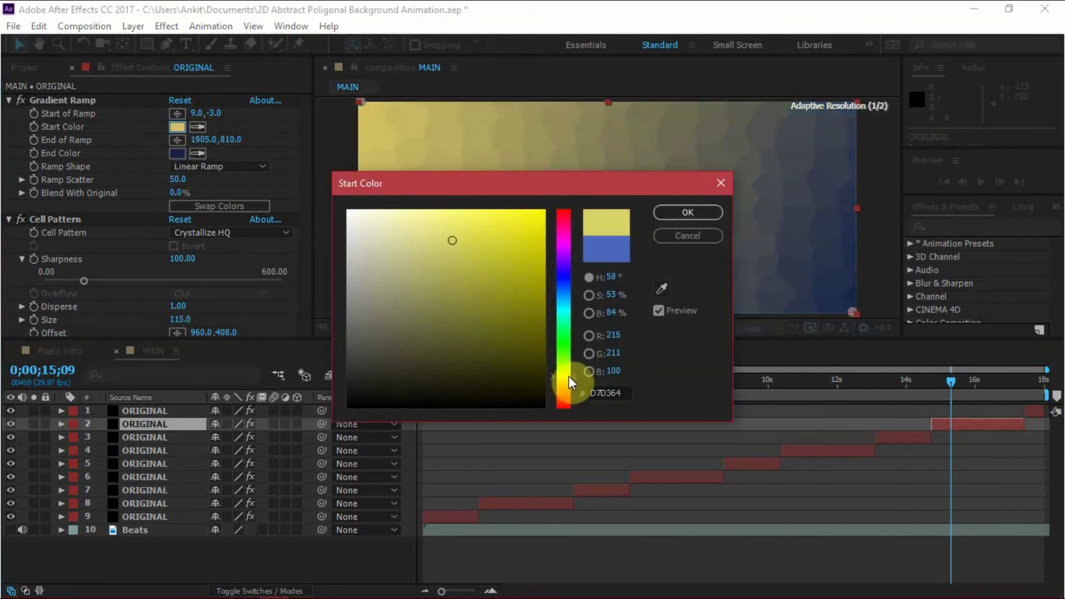
drag(569, 381, 566, 295)
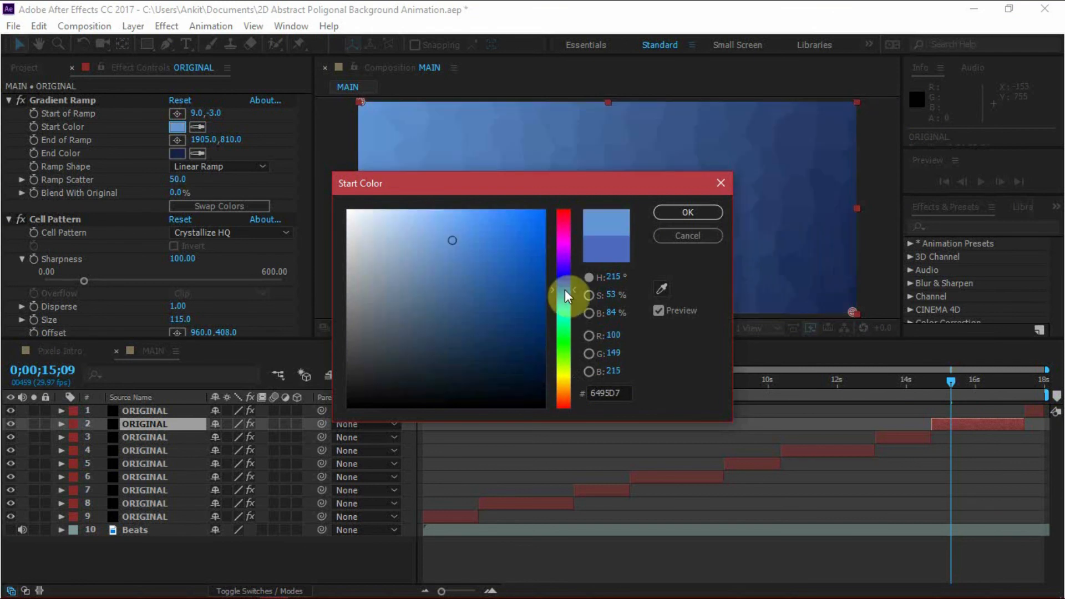
drag(564, 296, 560, 212)
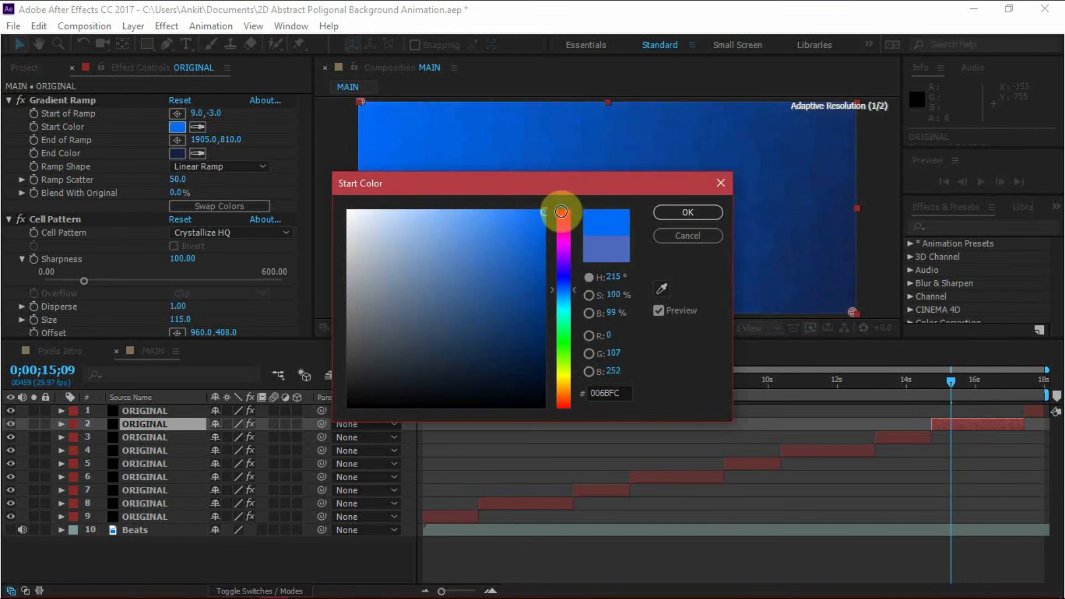
click(687, 212)
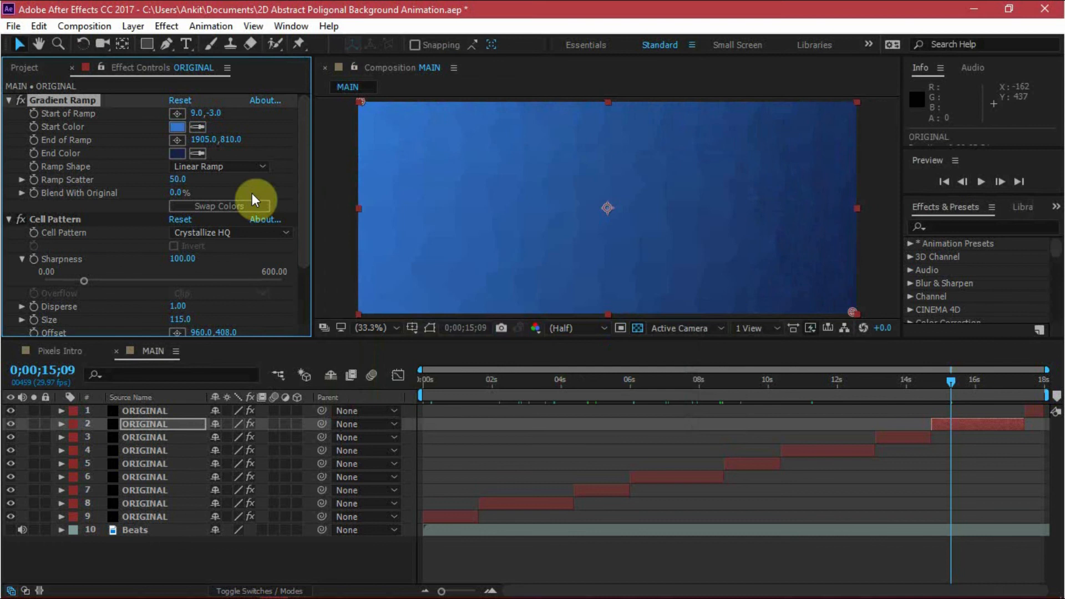
mouse_move(472, 323)
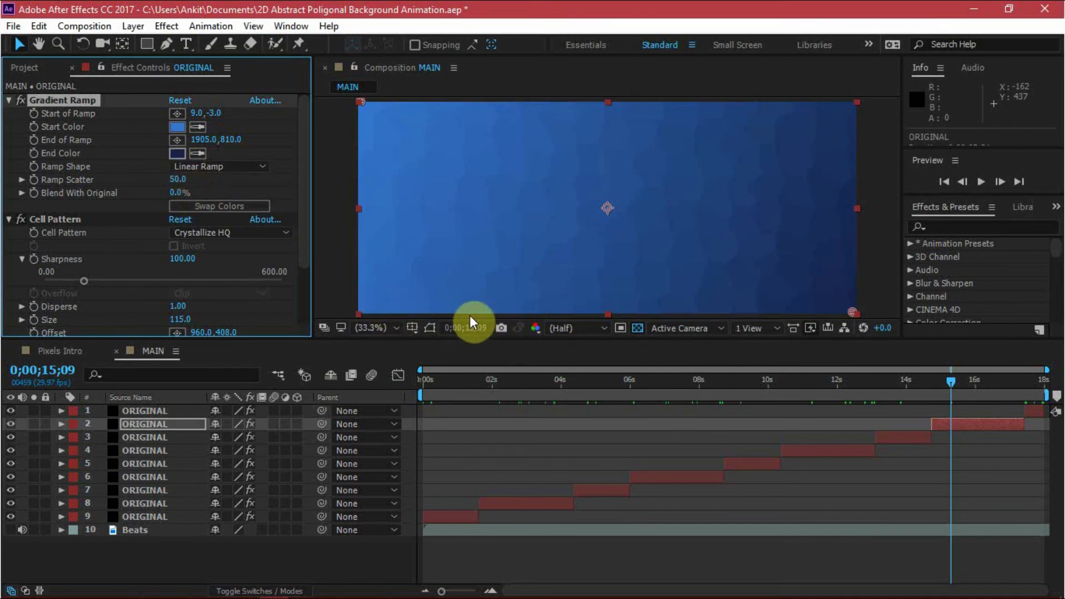
click(177, 153)
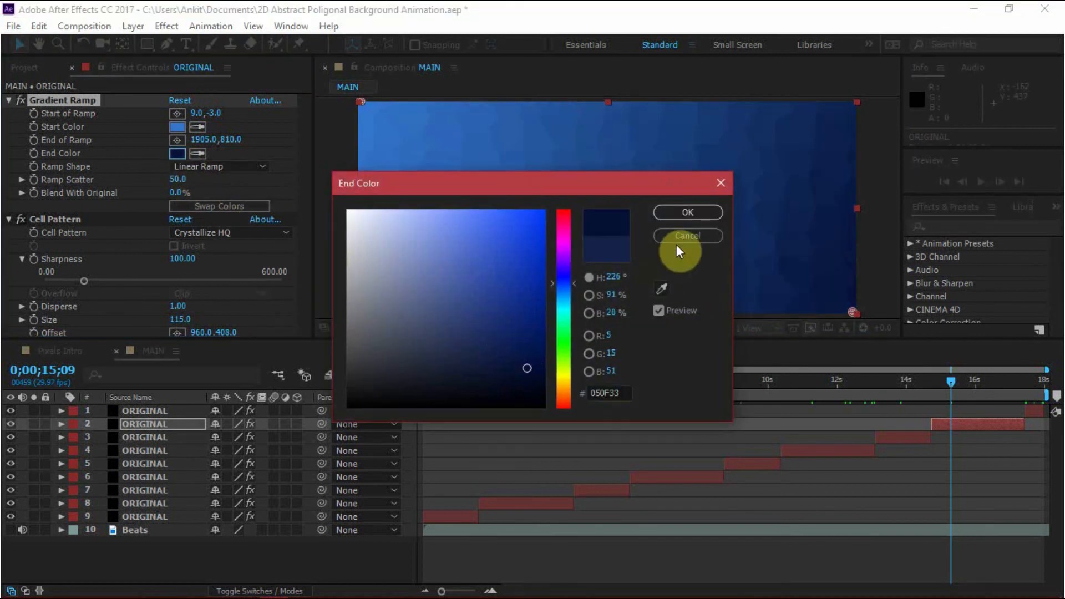
click(686, 236)
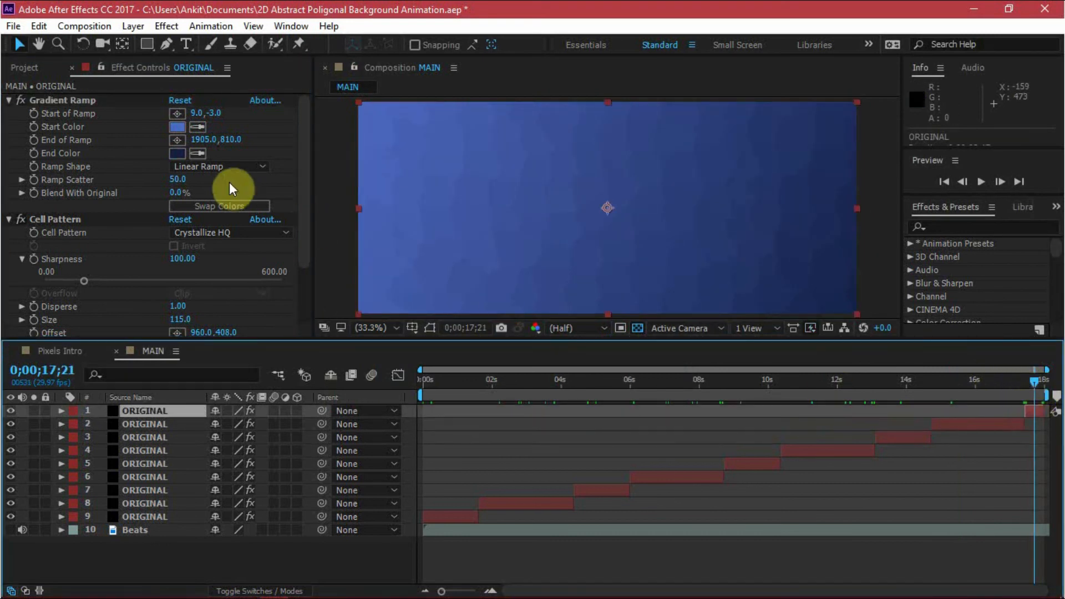
Set layer 1's gradient Start Color to teal 55D2B9.
click(177, 127)
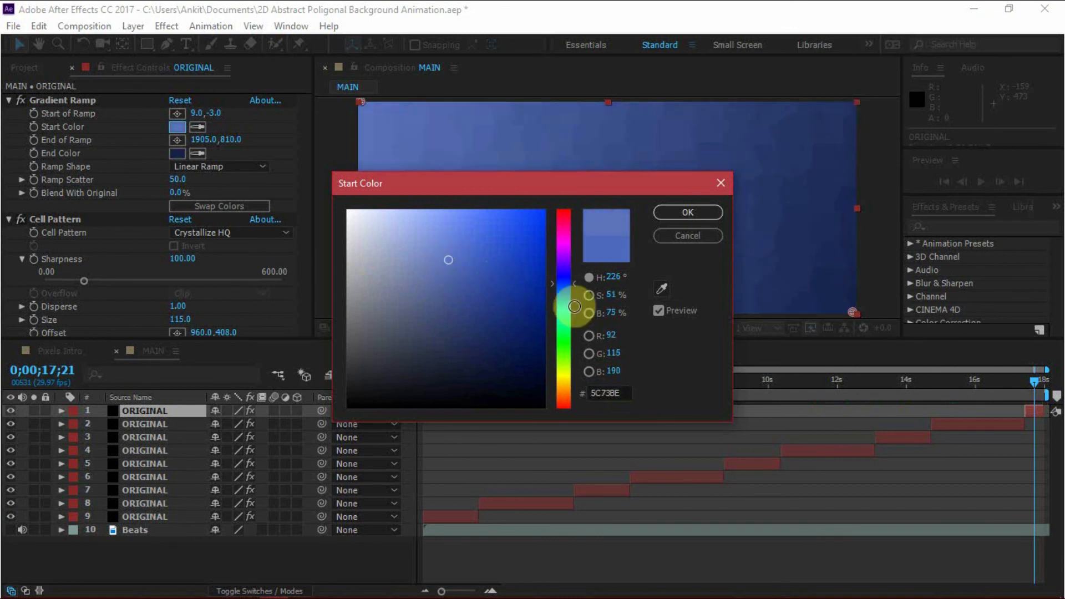
click(475, 248)
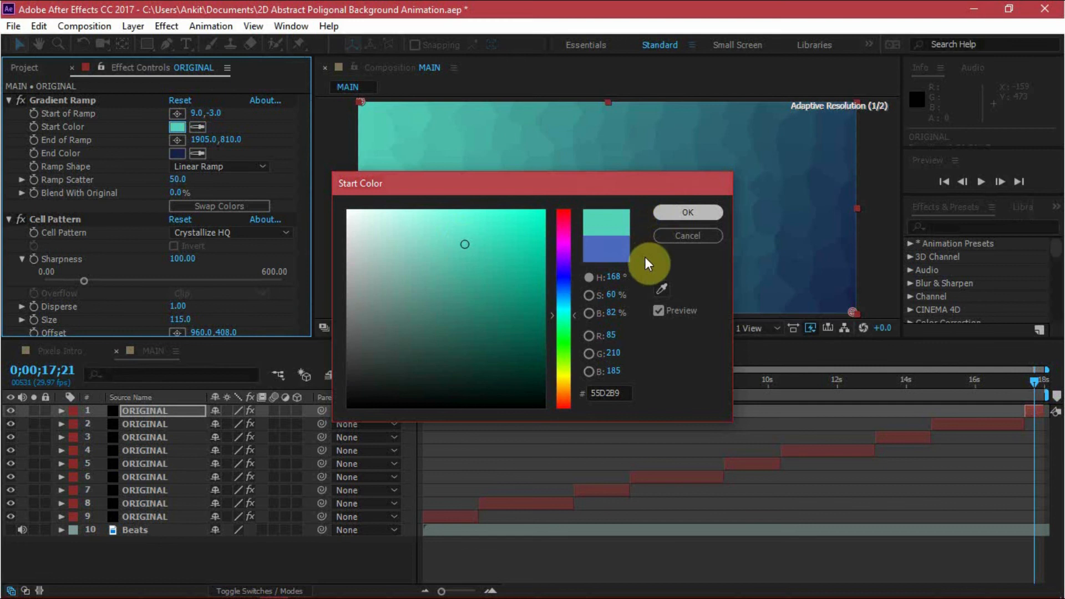
click(686, 212)
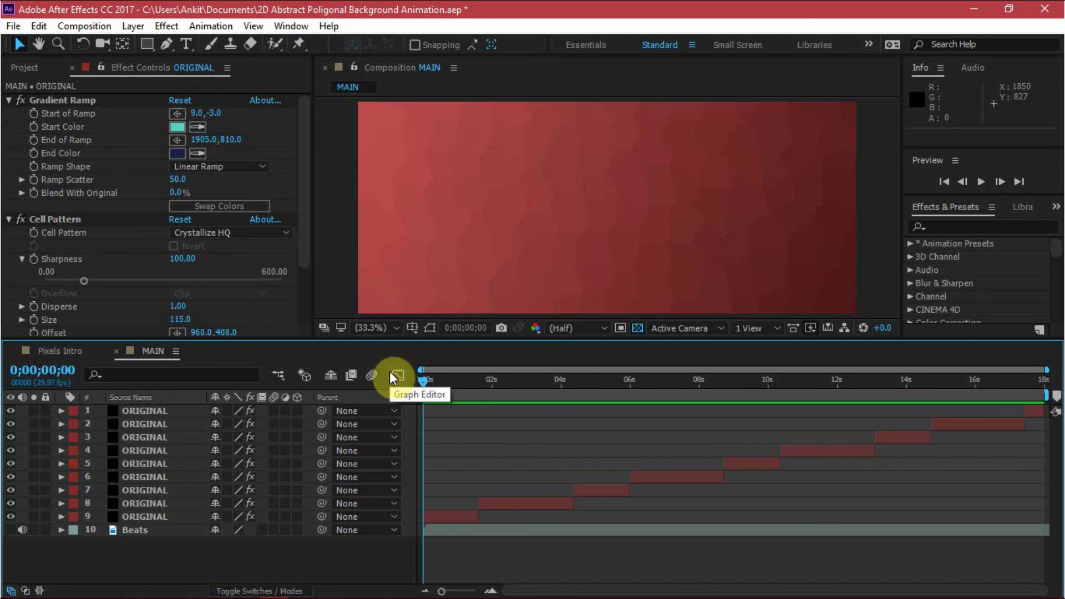
mouse_move(441, 389)
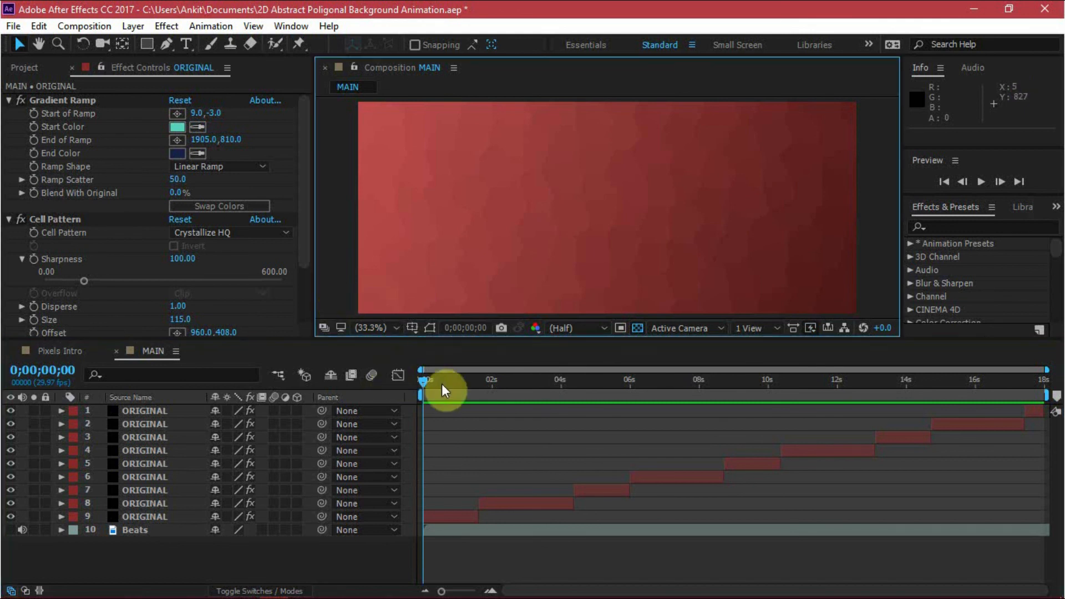
drag(426, 379, 899, 379)
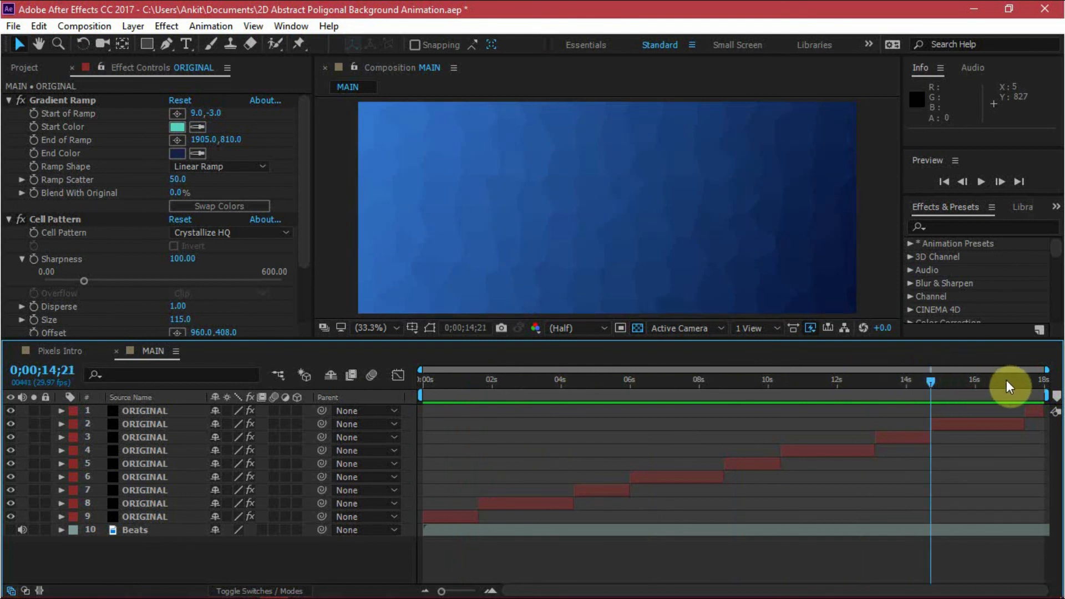
drag(1008, 381, 899, 380)
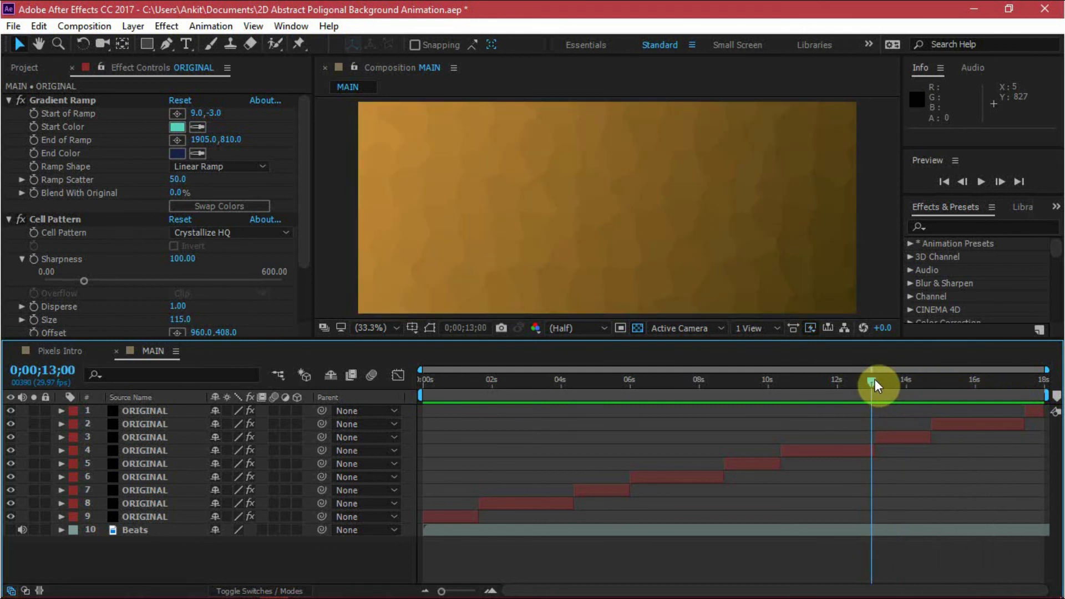
drag(876, 384, 804, 389)
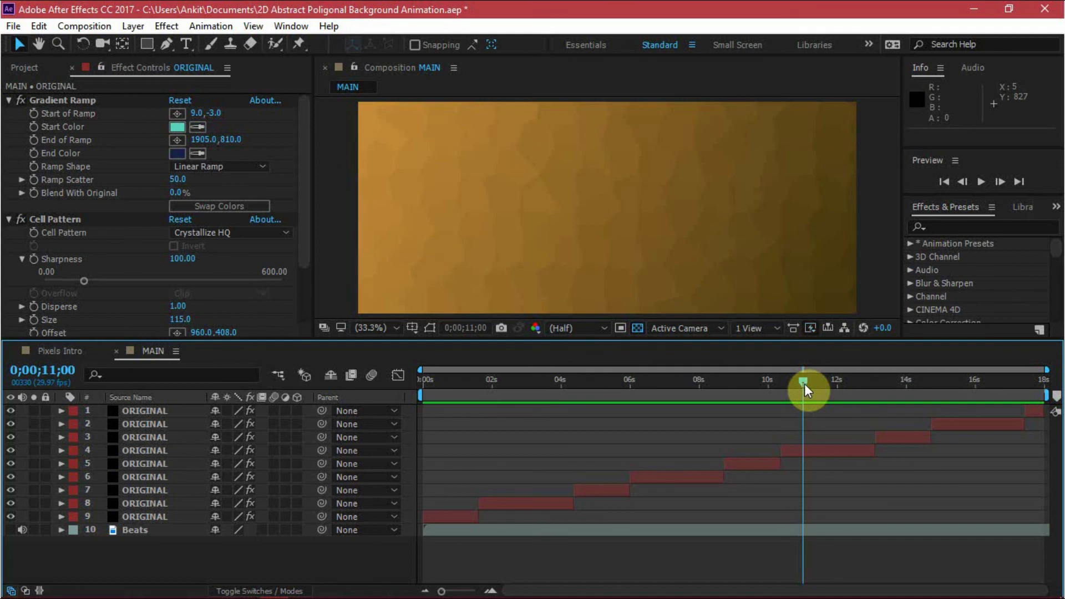